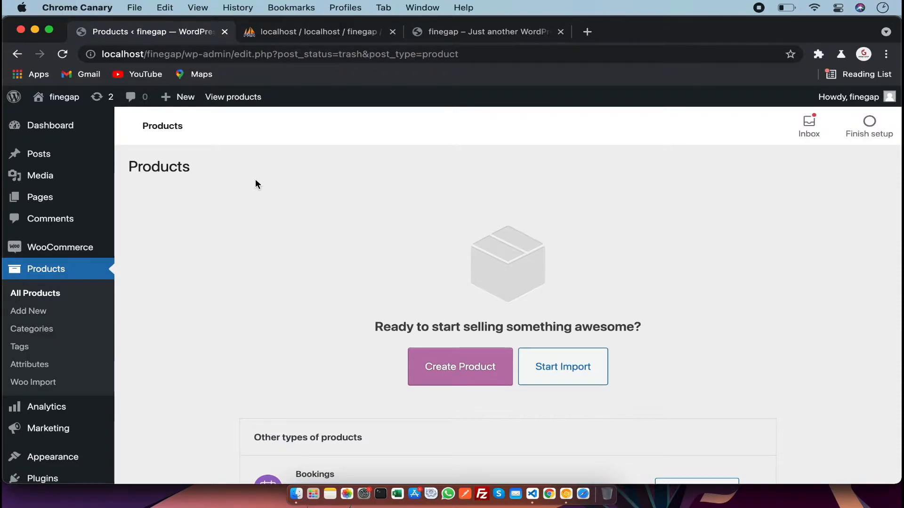
mouse_move(626, 179)
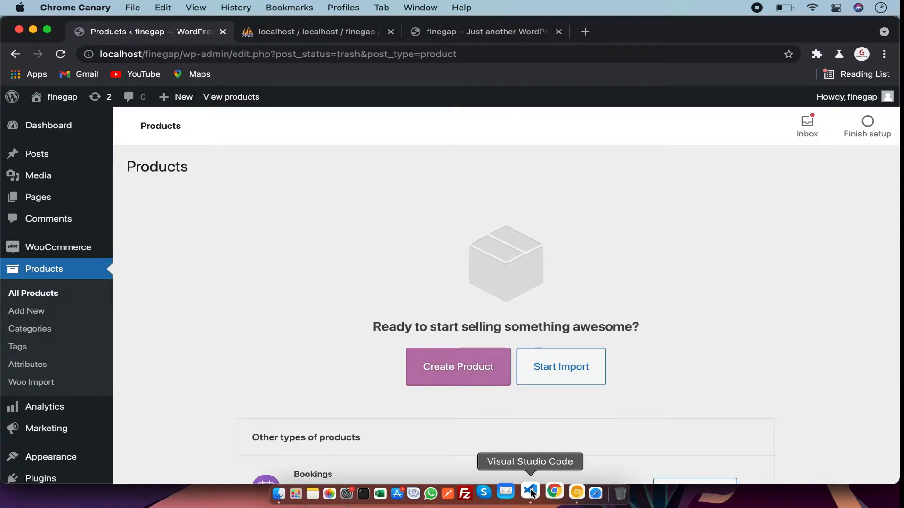
- Review the plugin's $name, $description, $custom_id and product_id meta-key lookup in the editor
left_click(529, 494)
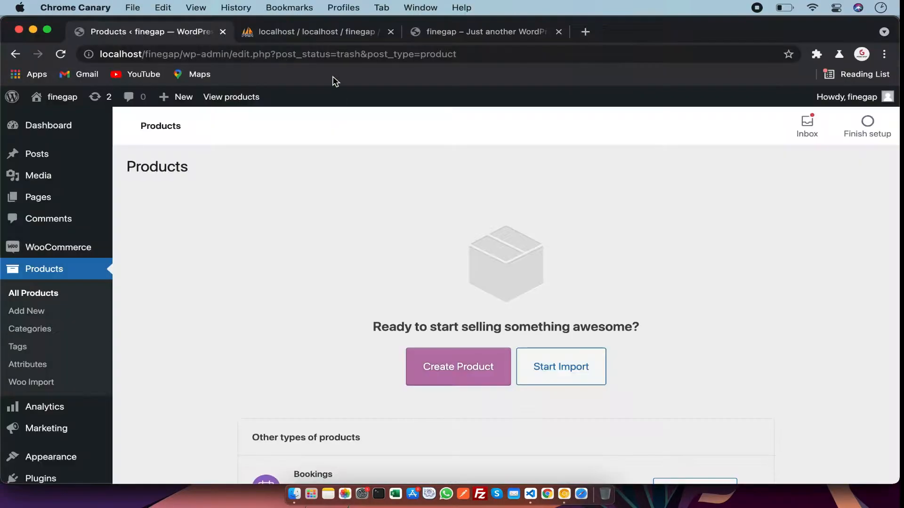
left_click(486, 32)
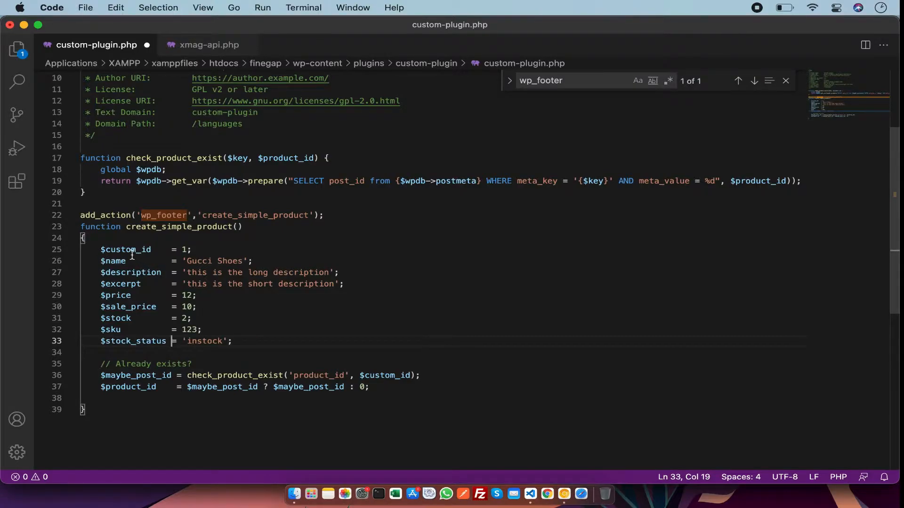
double_click(114, 260)
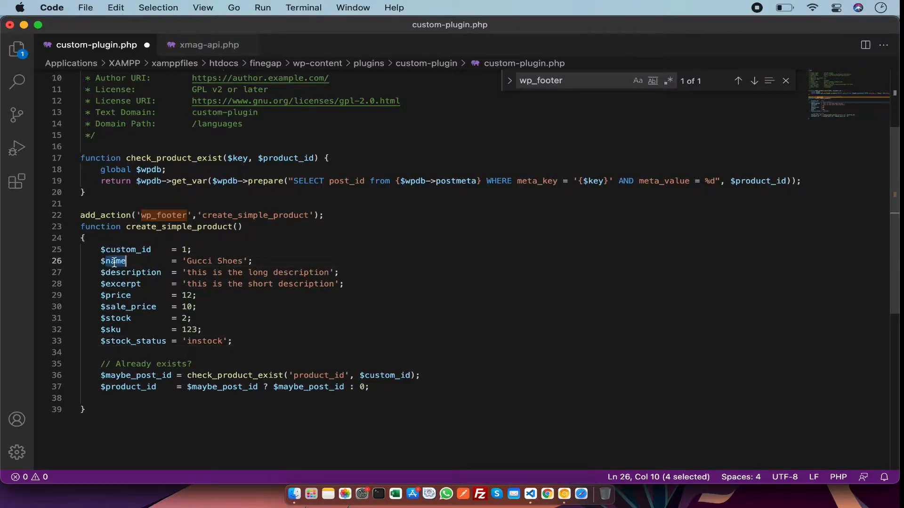
double_click(132, 272)
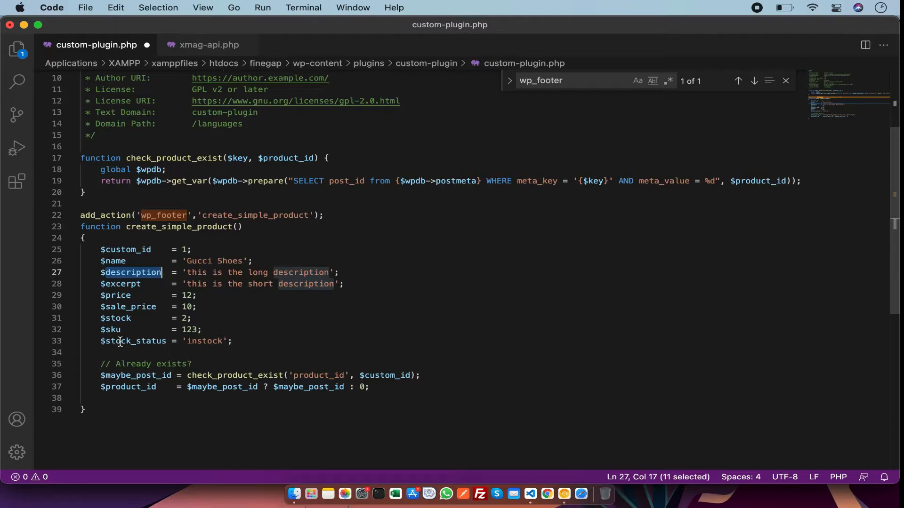
double_click(387, 376)
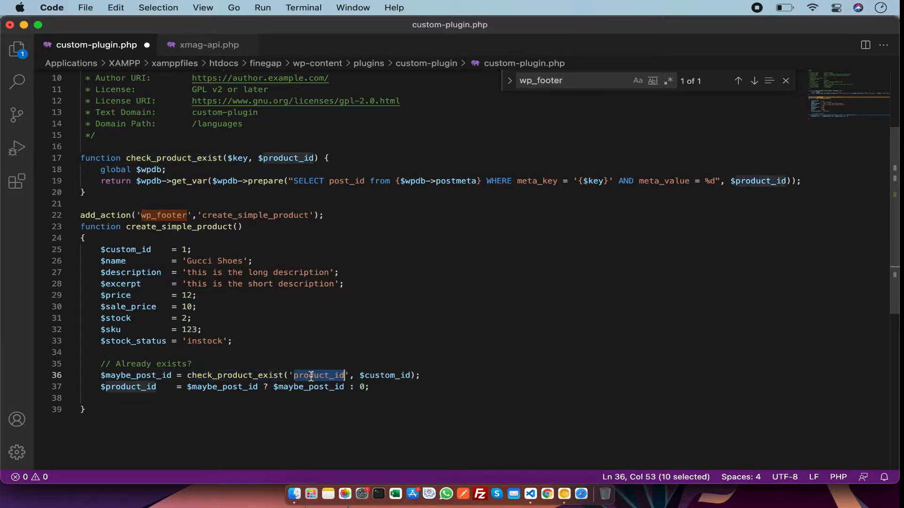
left_click(374, 376)
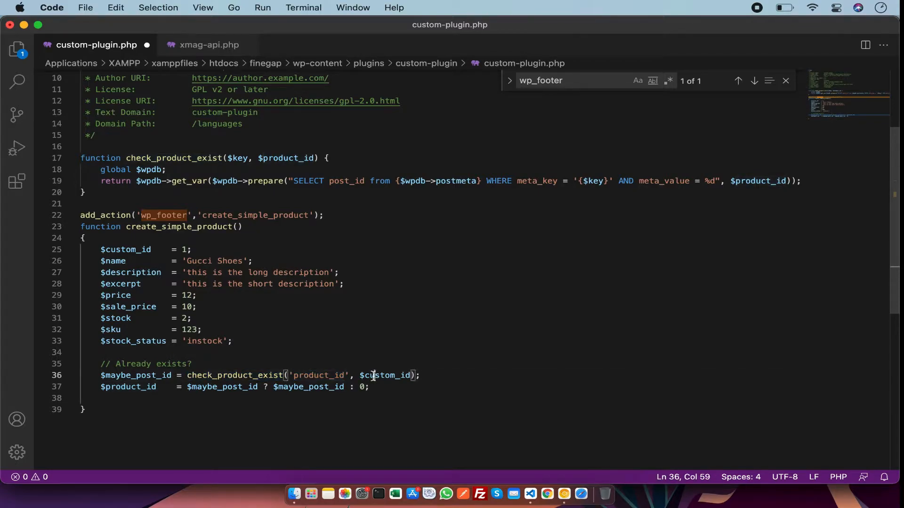
double_click(125, 250)
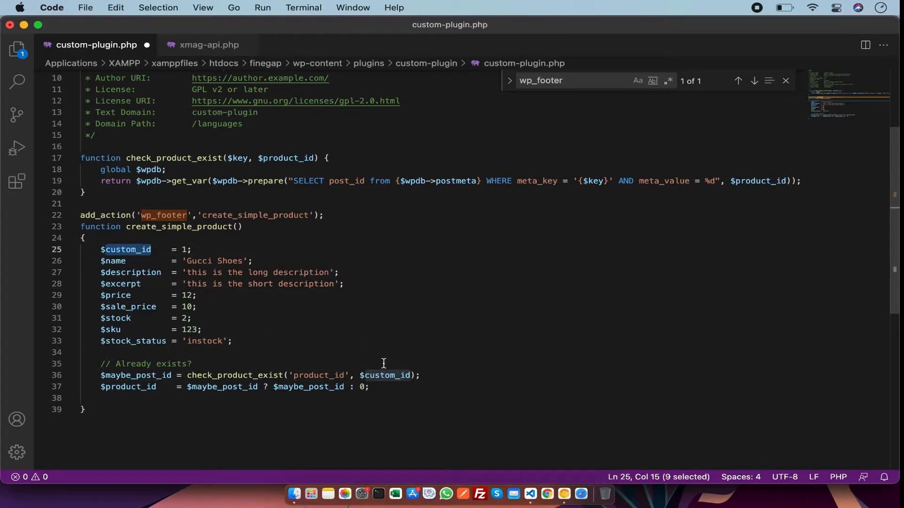
mouse_move(385, 183)
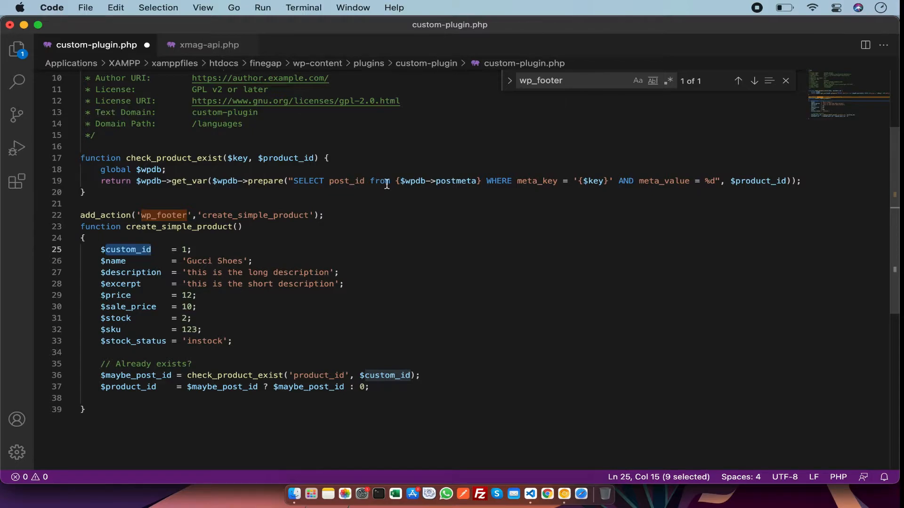
mouse_move(544, 181)
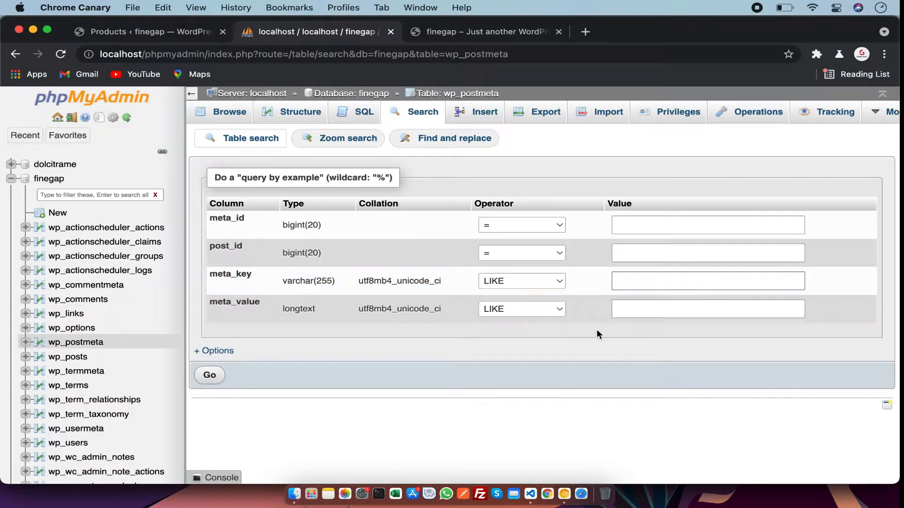
- Search wp_postmeta for meta_key product_id with meta_value 1
type("product_id")
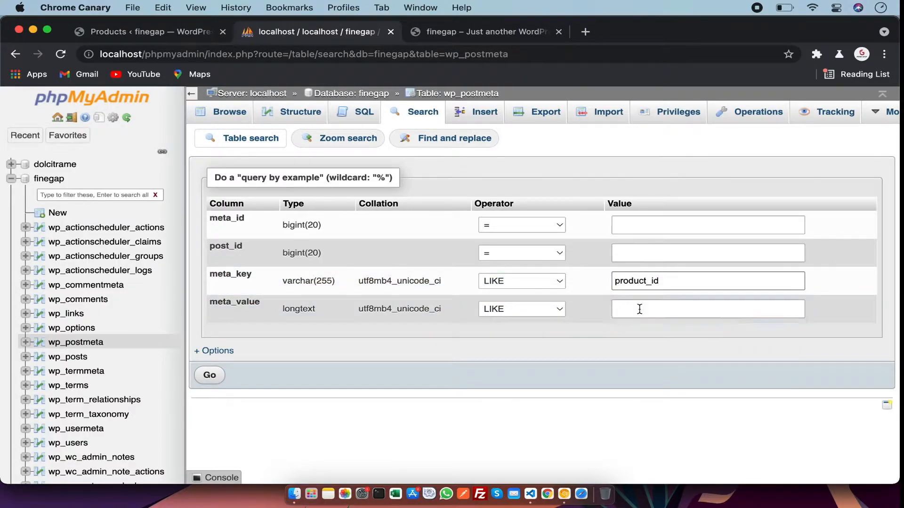
left_click(708, 309)
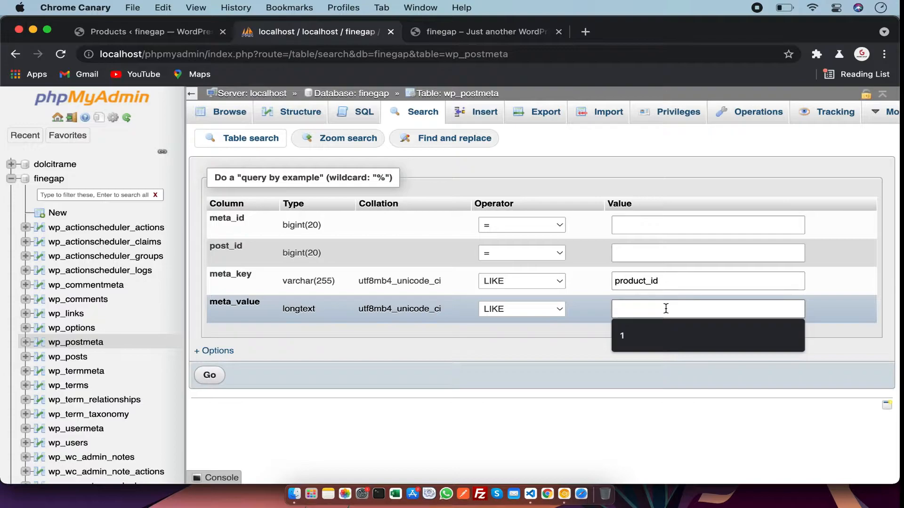
type("1")
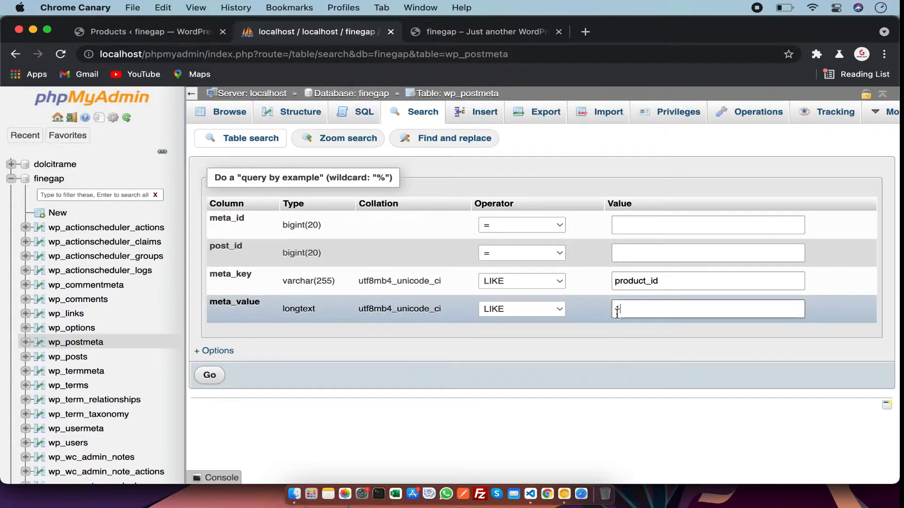
left_click(530, 494)
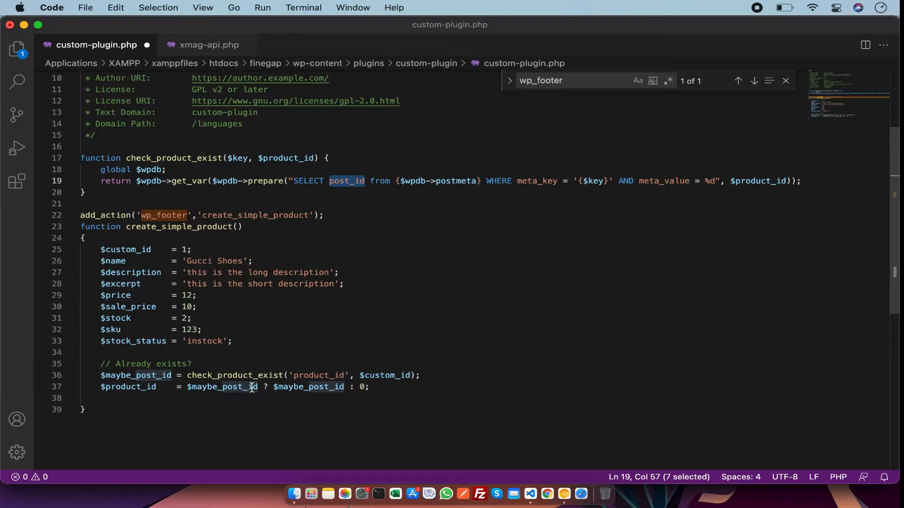
mouse_move(281, 387)
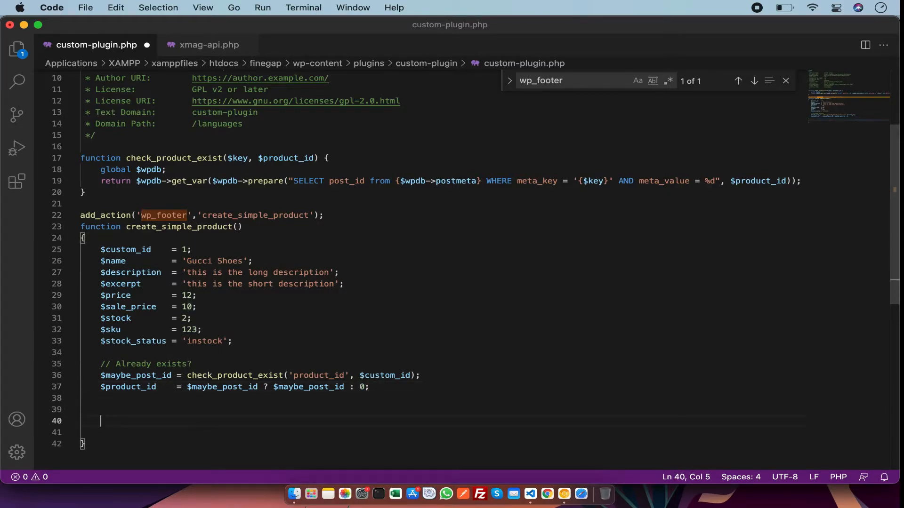
- Add if($product_id > 0) with // Update product and else // Create product branches
type("if($product_id > 0 ) {")
type("} else {")
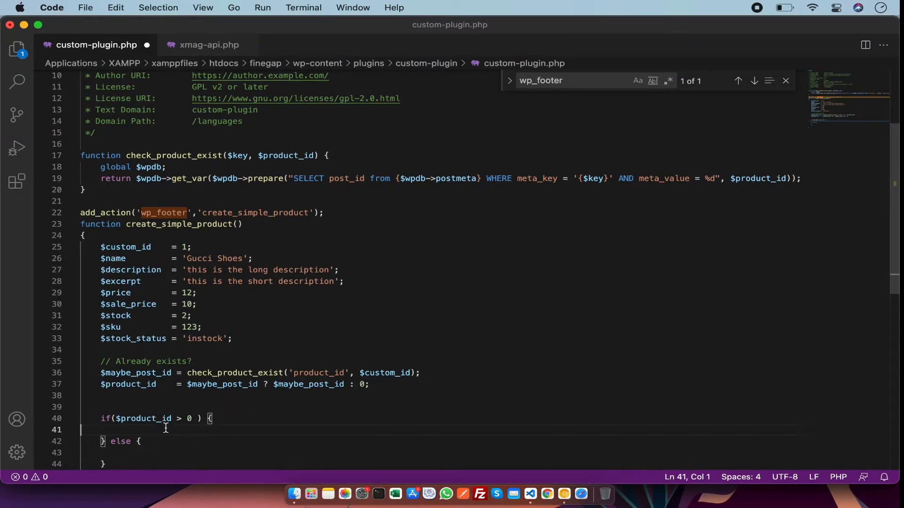
type("// Update")
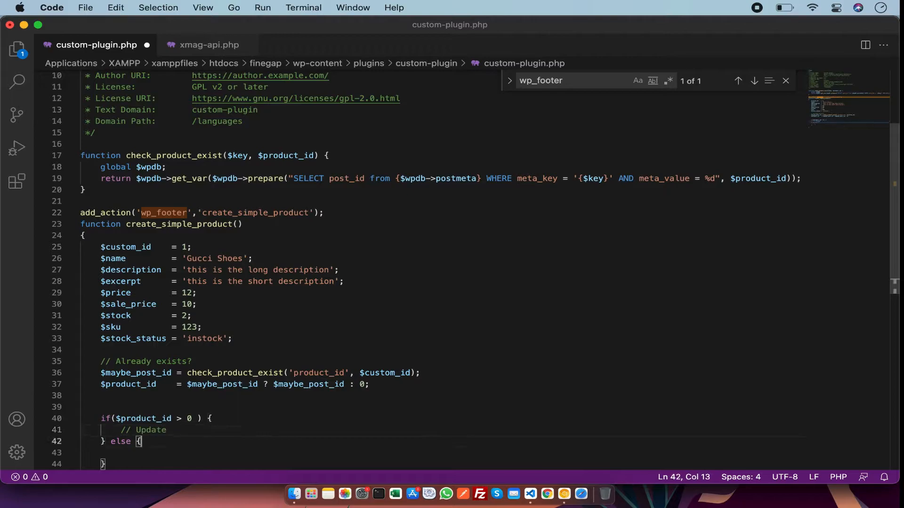
type("Create product")
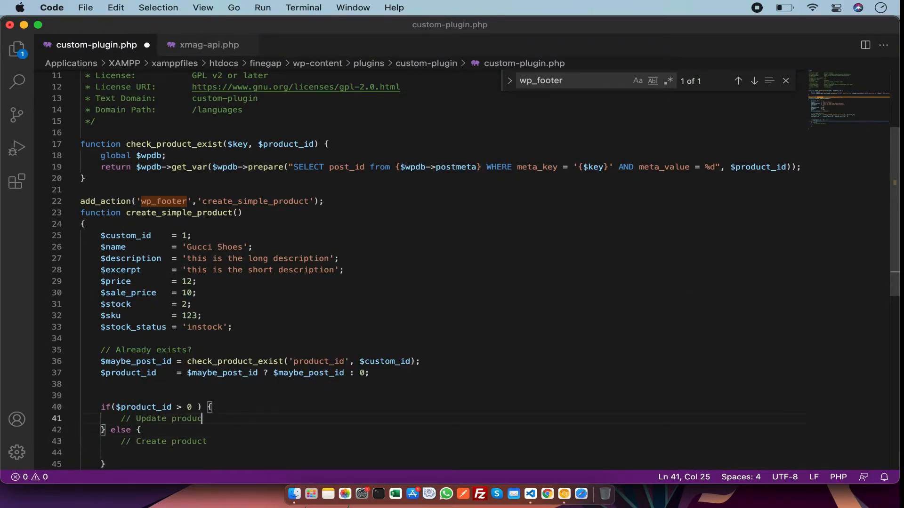
type("t")
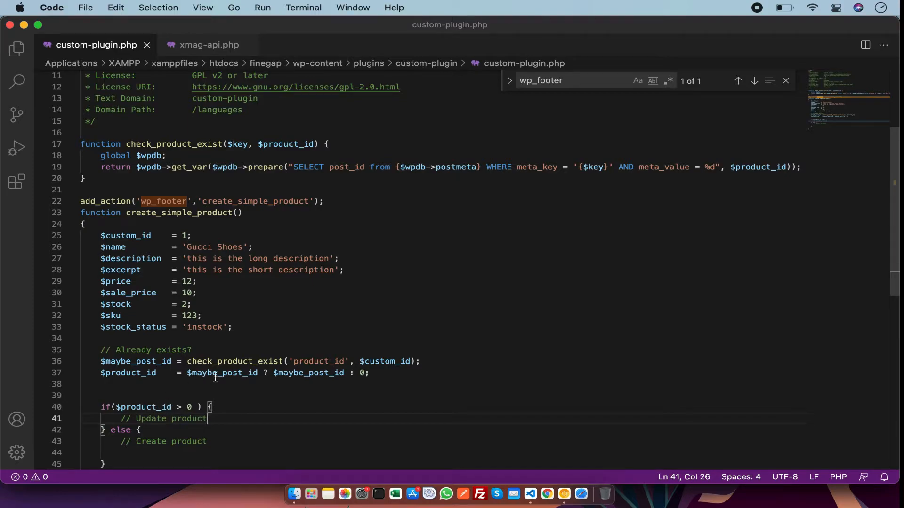
double_click(190, 418)
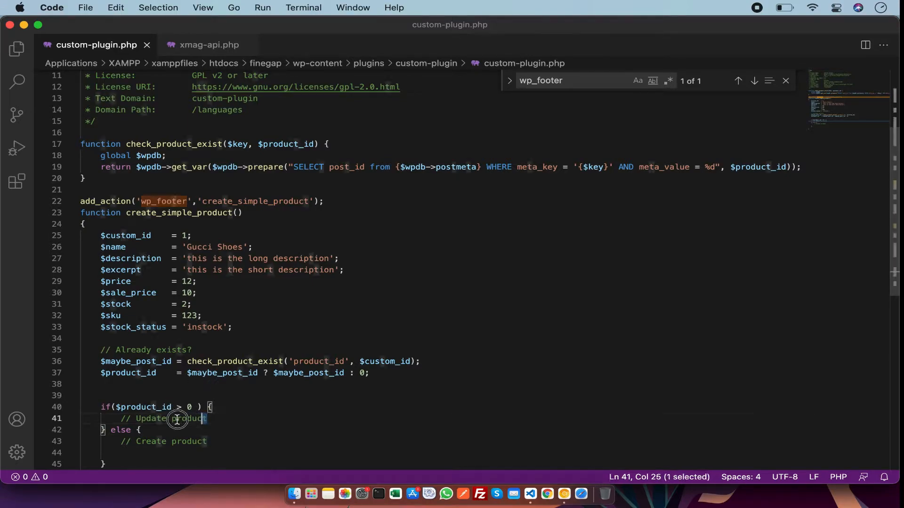
left_click(222, 442)
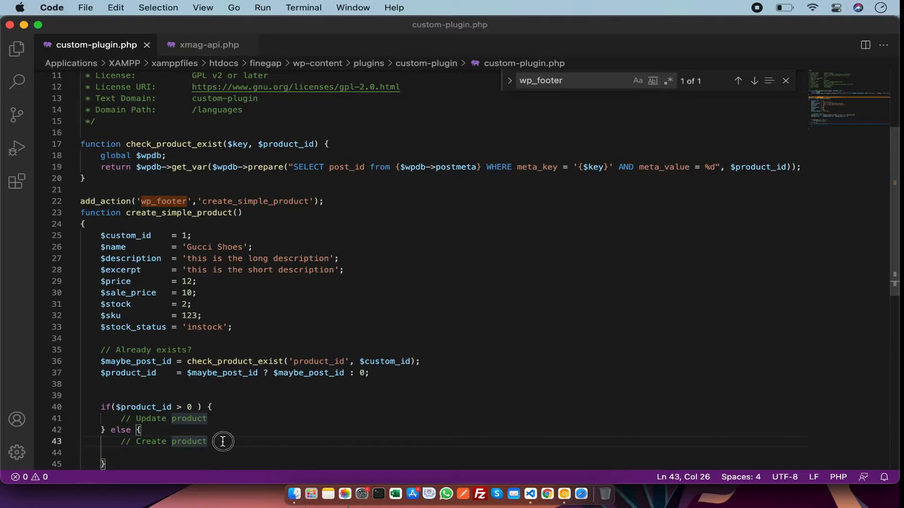
left_click(208, 442)
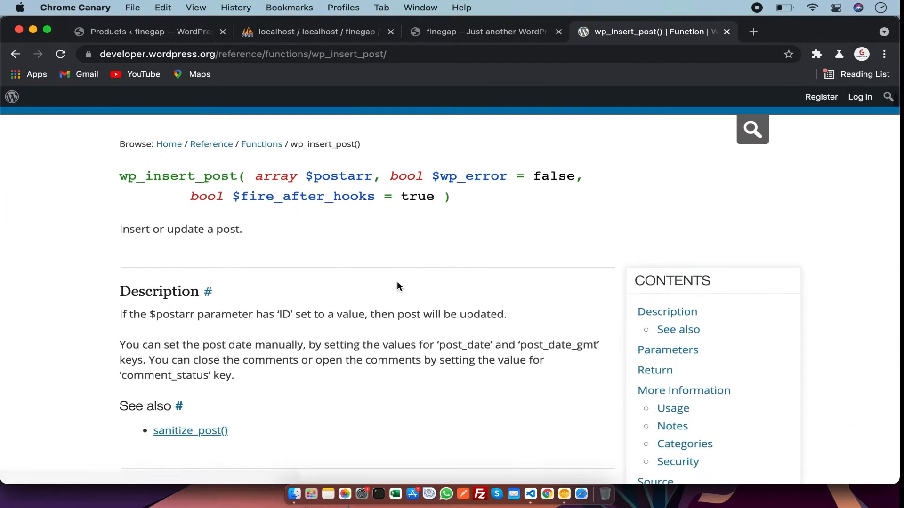
- Scroll the wp_insert_post() reference through Notes down to its Source code
scroll("down", 3)
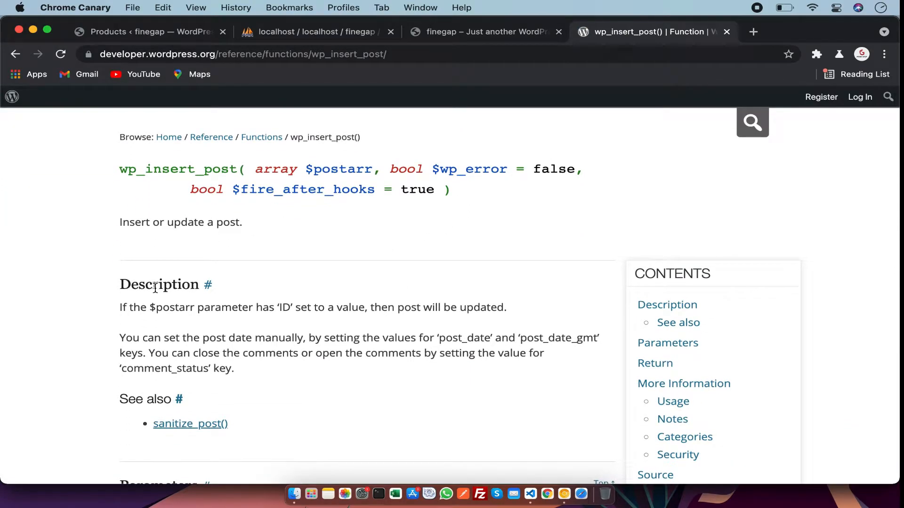
scroll("down", 3)
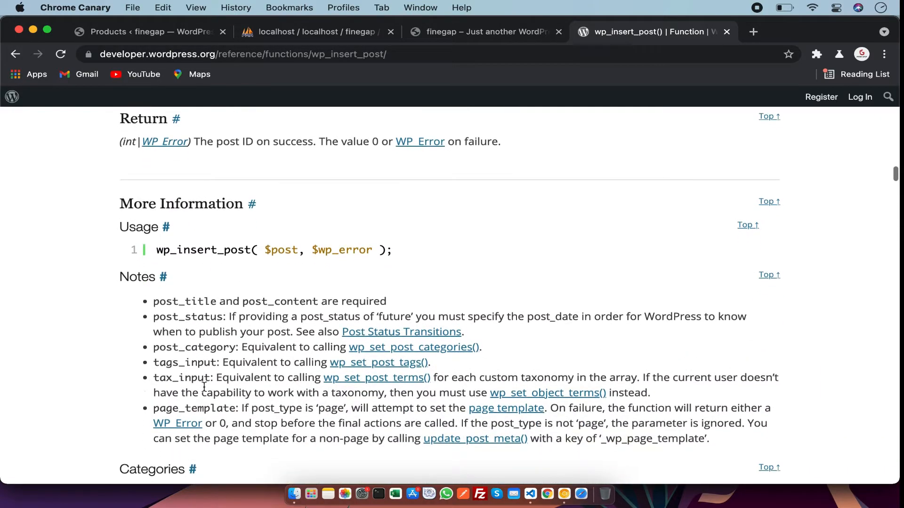
scroll("down", 3)
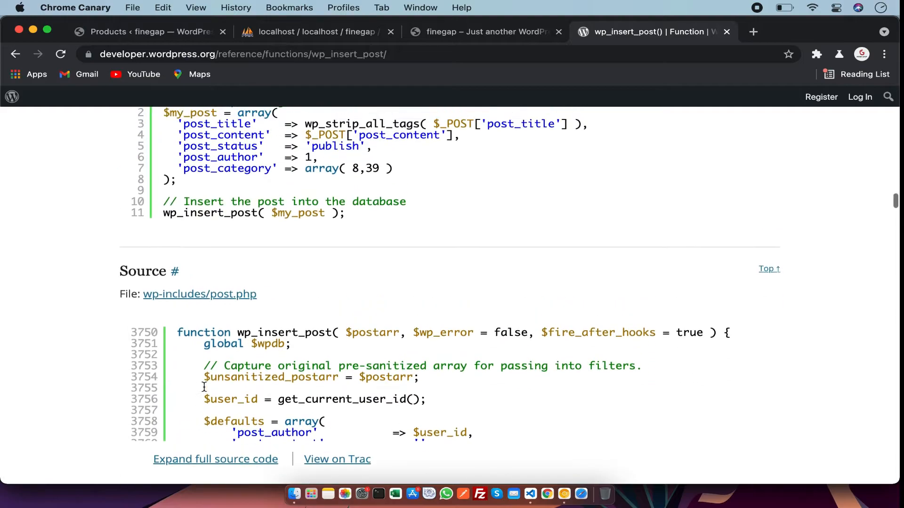
scroll("down", 3)
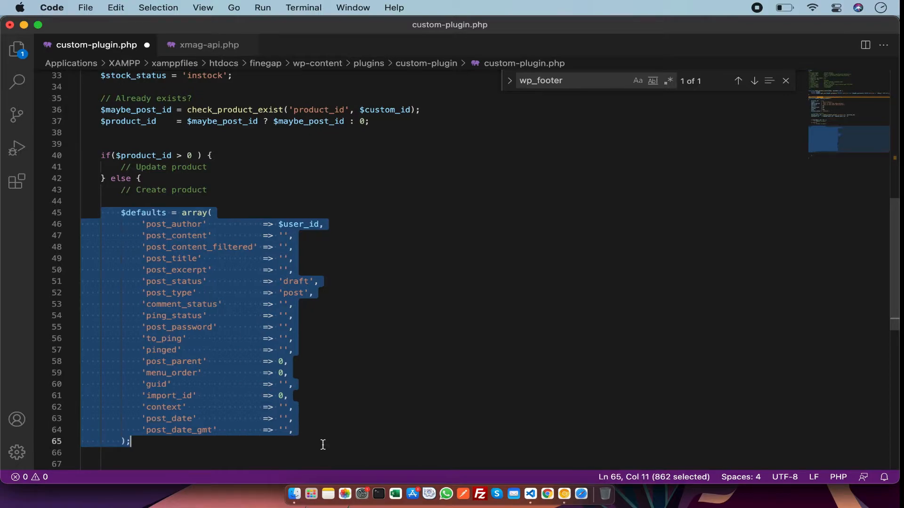
- Trim $defaults to publish status, 'product' type, $name title, $description content and $excerpt
key("Delete")
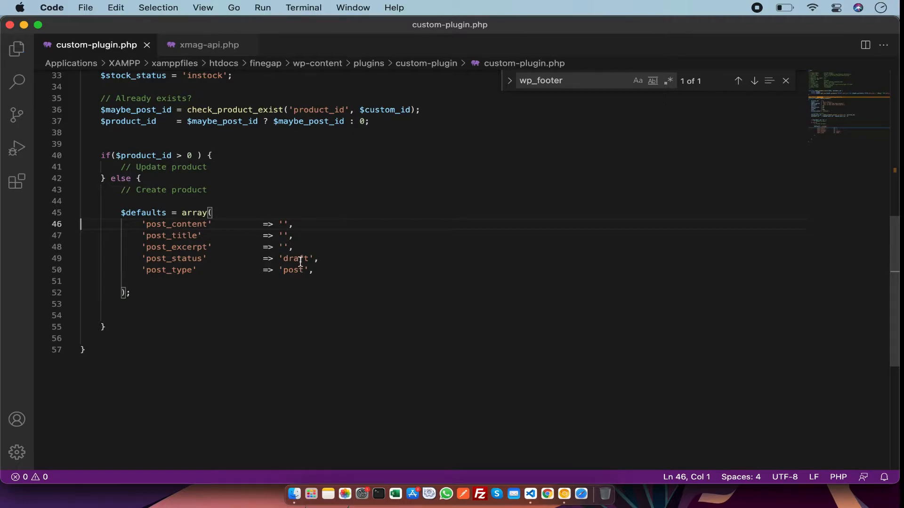
double_click(295, 259)
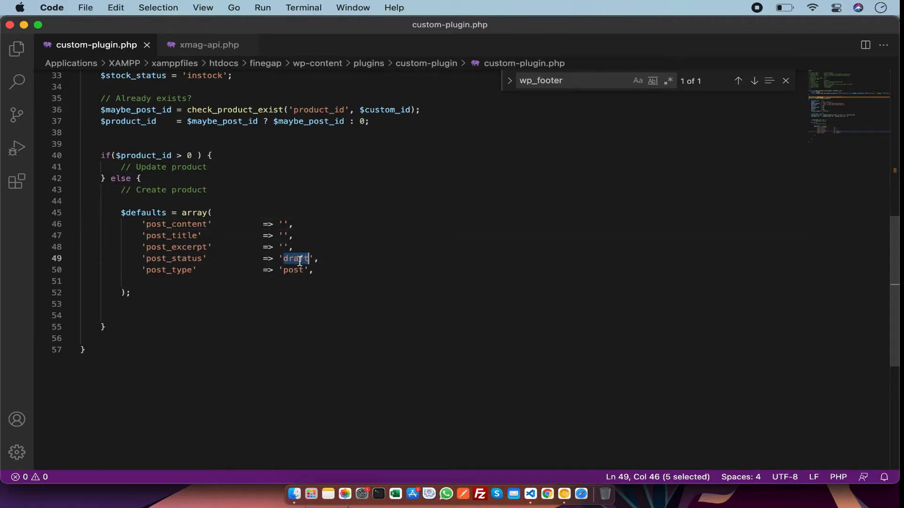
type("publish")
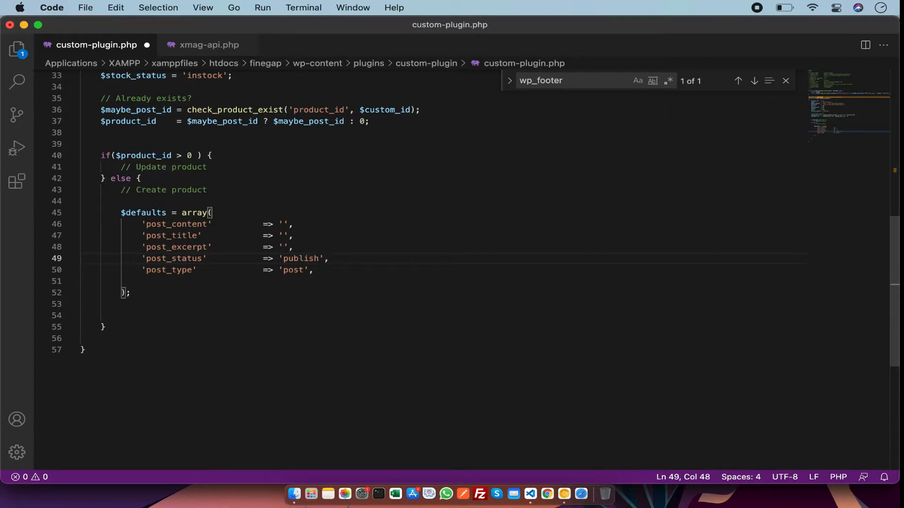
mouse_move(291, 270)
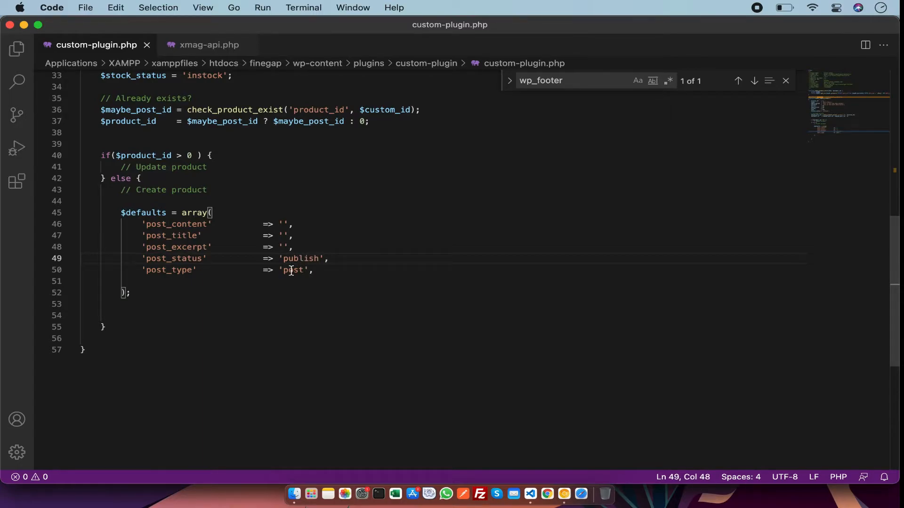
double_click(293, 271)
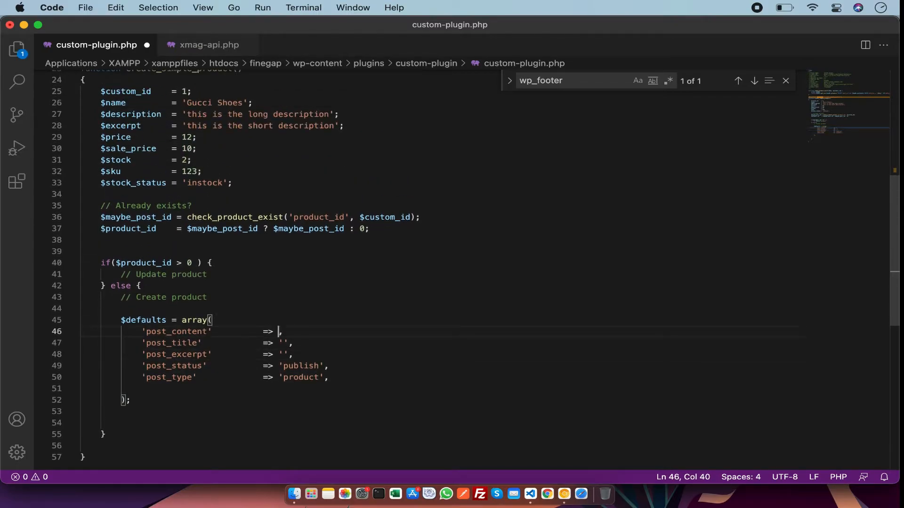
type("$name")
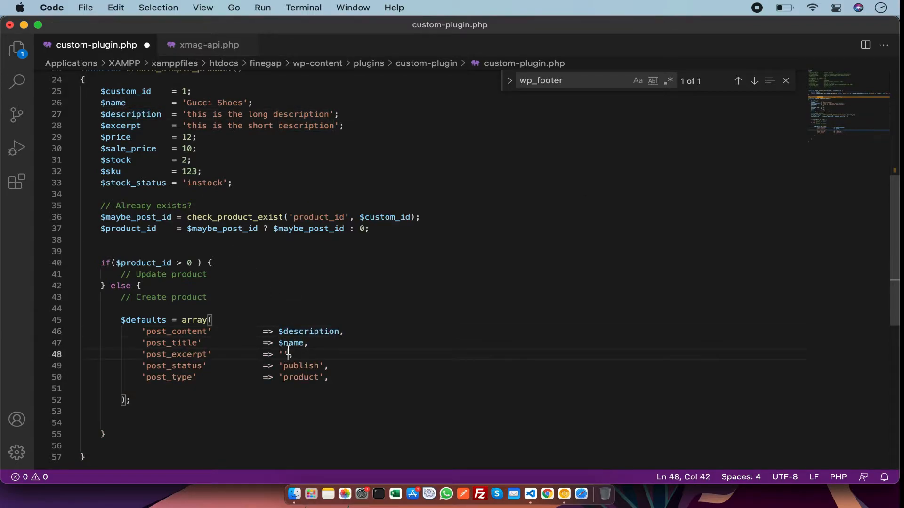
type("$description")
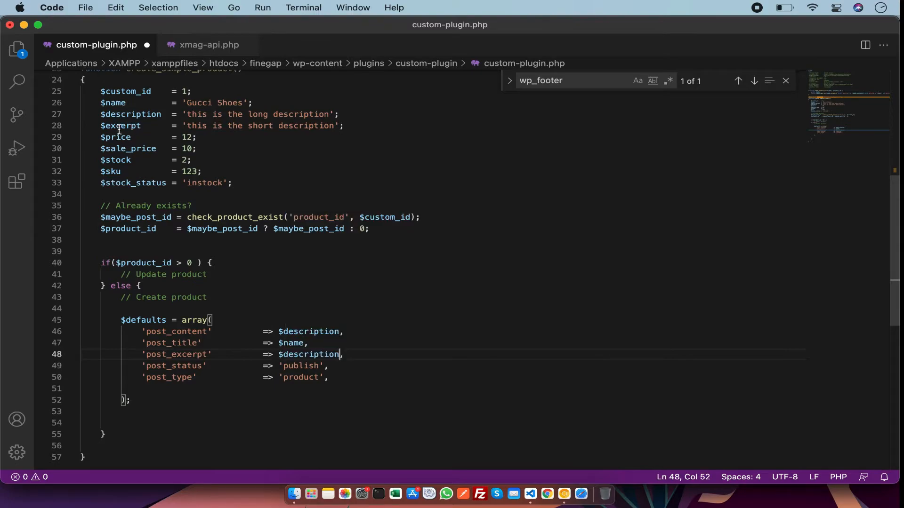
double_click(310, 355)
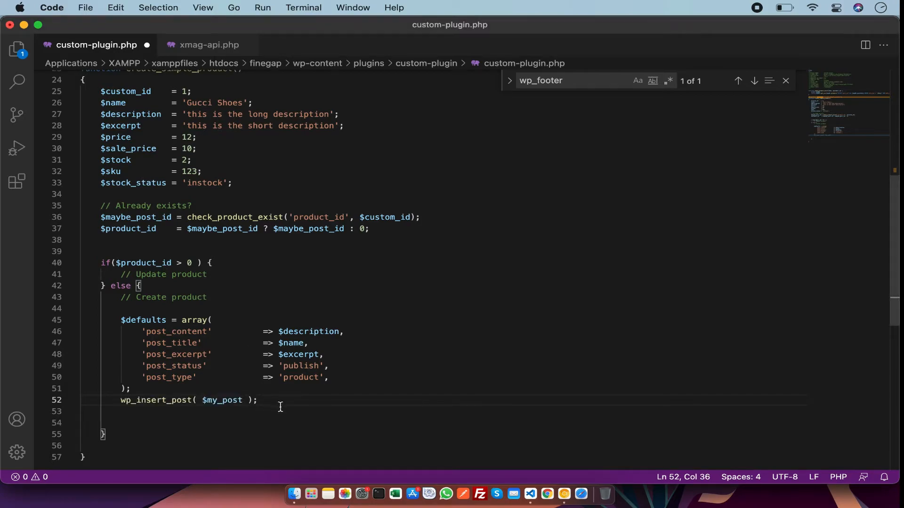
- Assign $product_id = wp_insert_post( $defaults ) in the create branch
left_click(149, 320)
type("default")
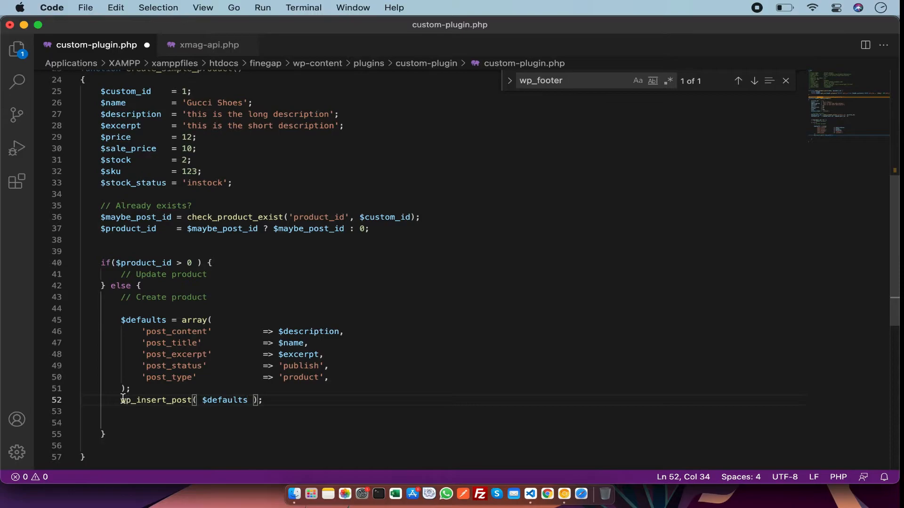
type("$product")
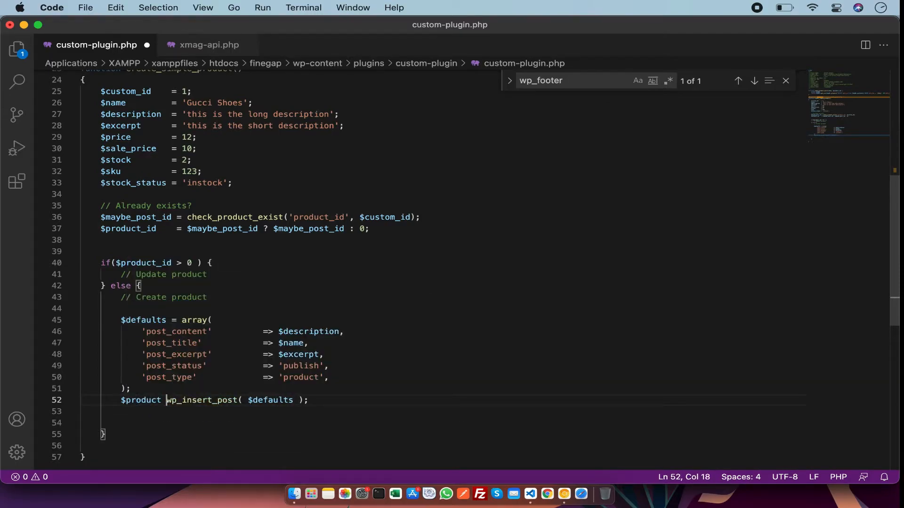
type("_id =")
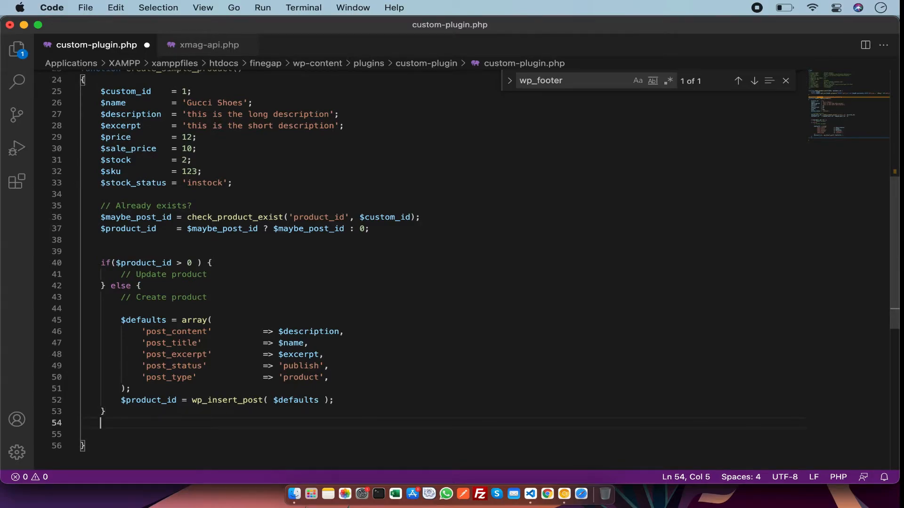
- After the if/else, write update_post_meta($product_id, 'product_id', ...) to store the meta
key("enter")
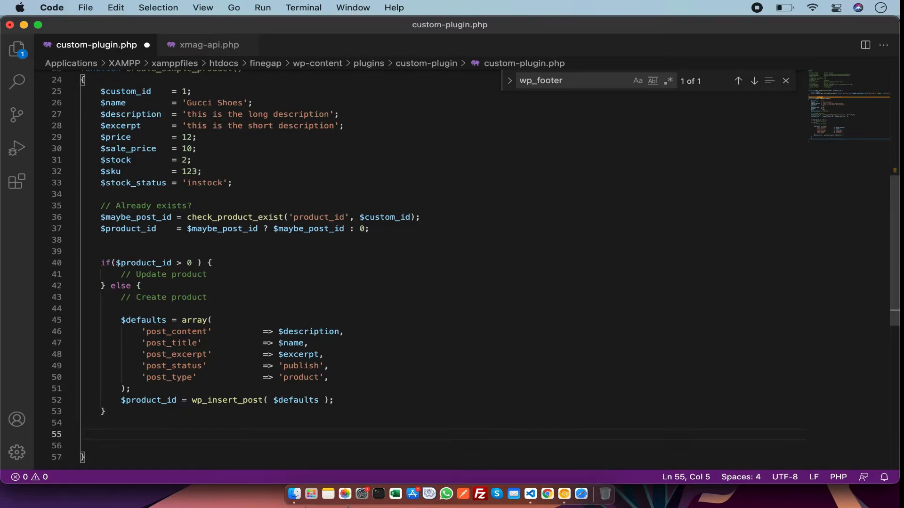
type("u")
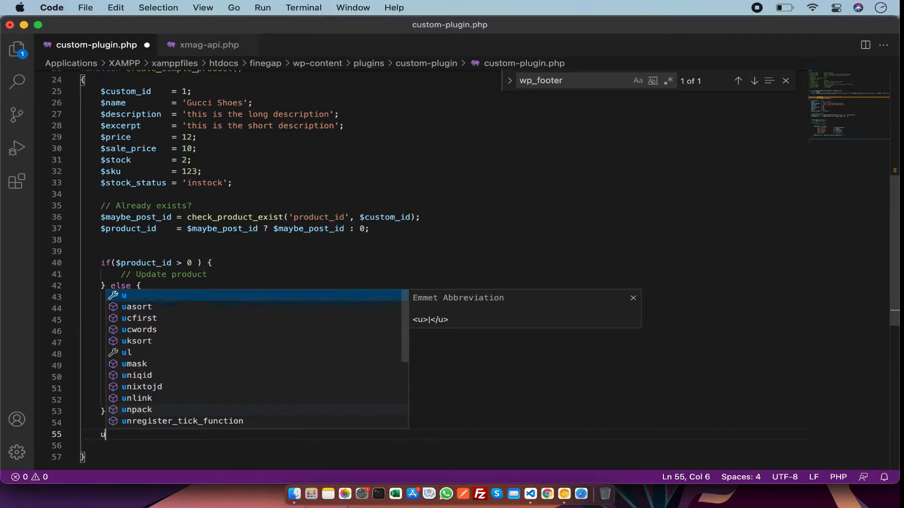
type("updat")
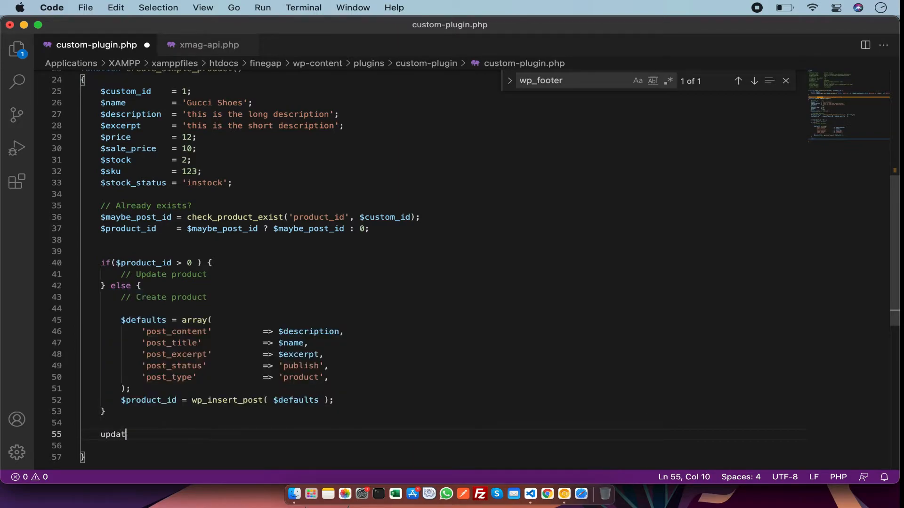
type("e_post_me")
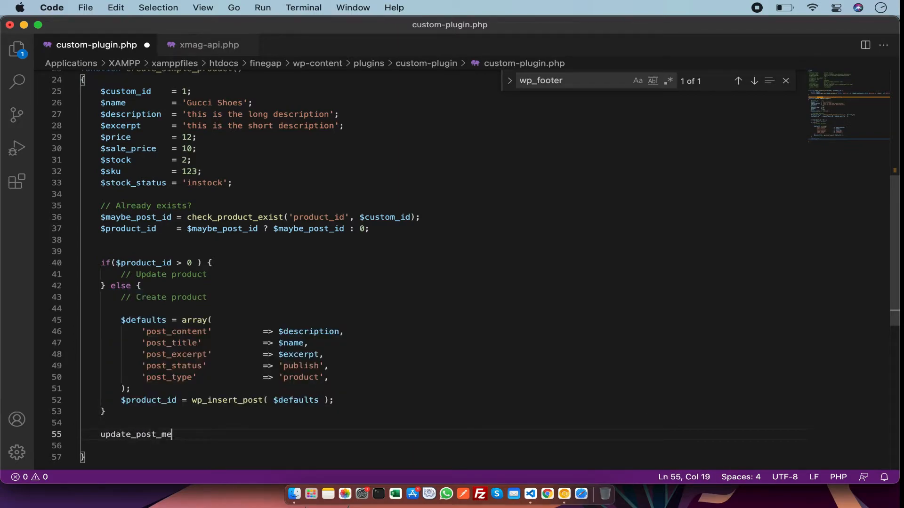
type("ta();")
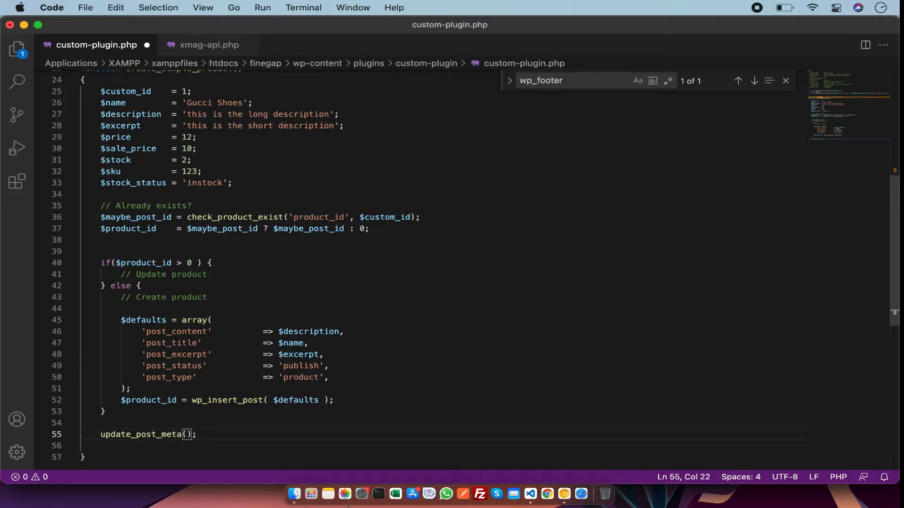
type("$")
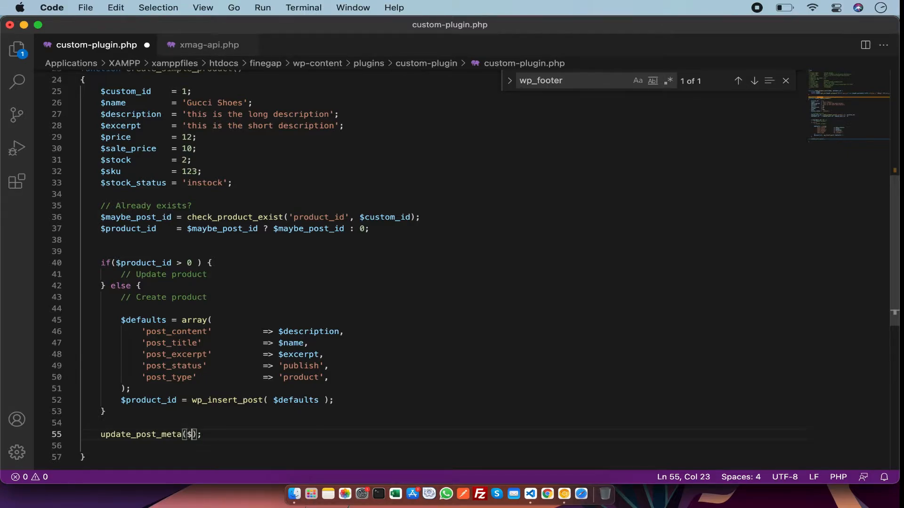
type("$product_id")
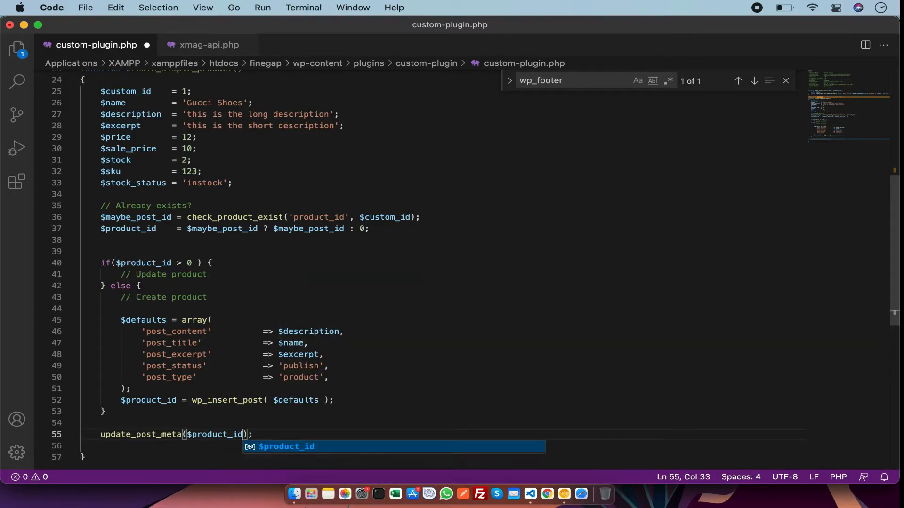
type(", ''")
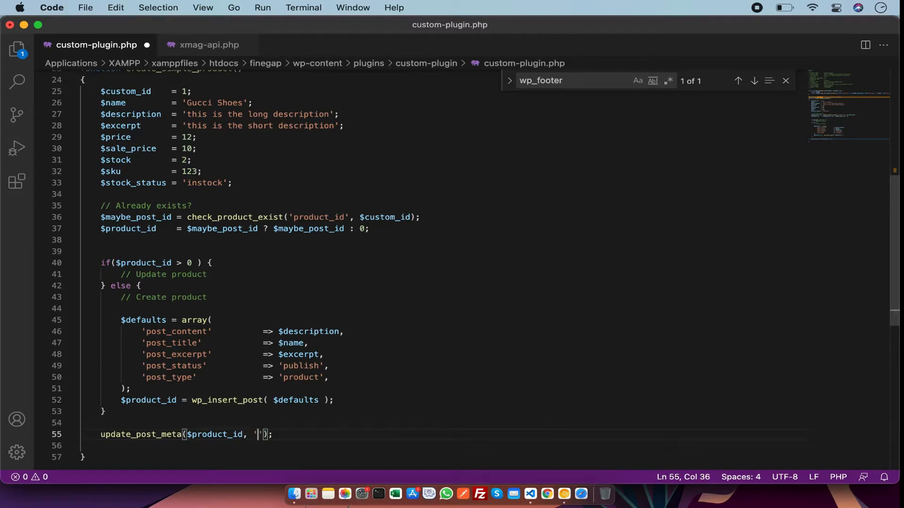
mouse_move(180, 275)
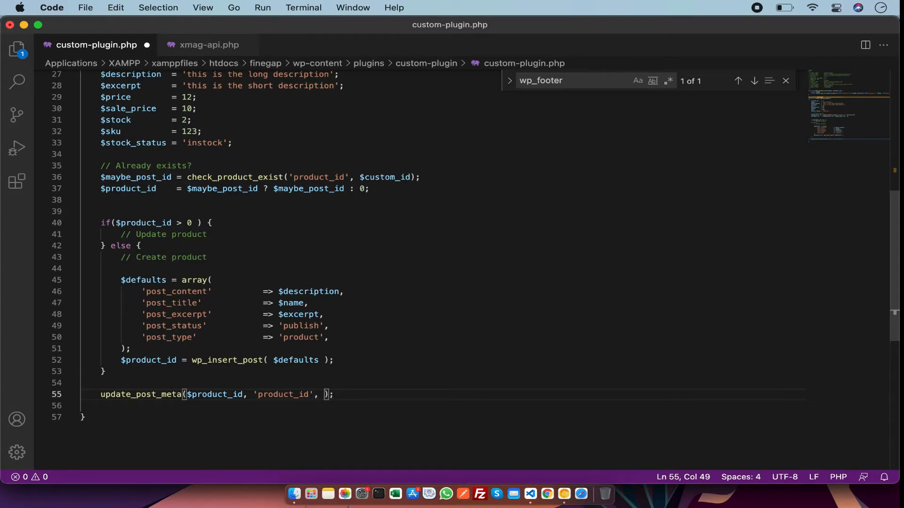
type("$")
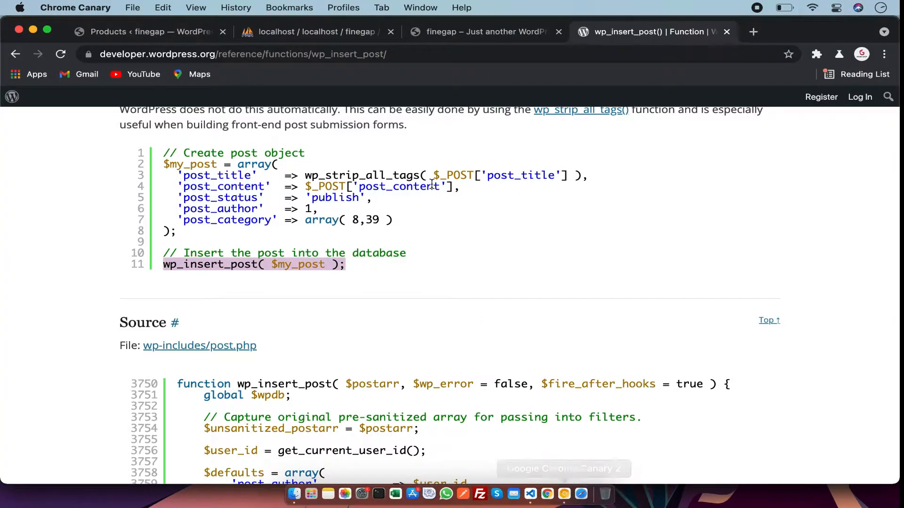
- Reload the Products list, show All, and edit Gucci Shoes to check its description and missing prices
left_click(484, 32)
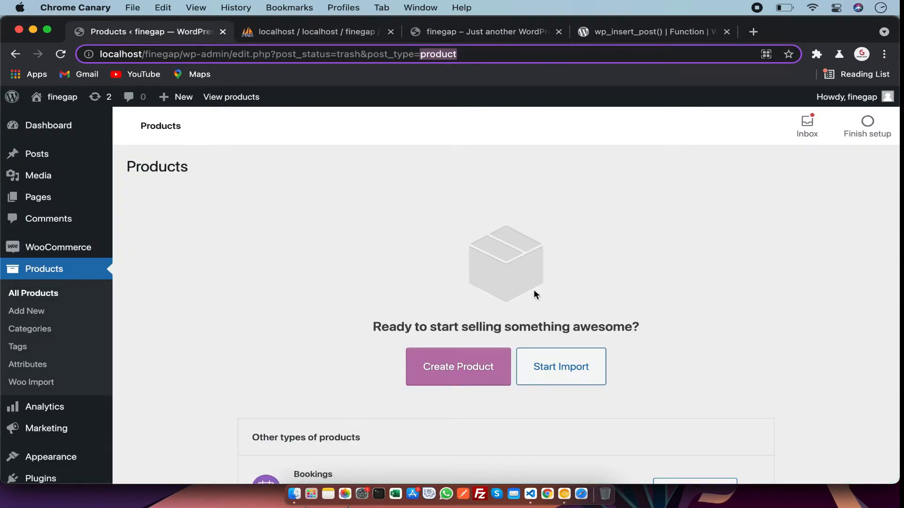
left_click(44, 268)
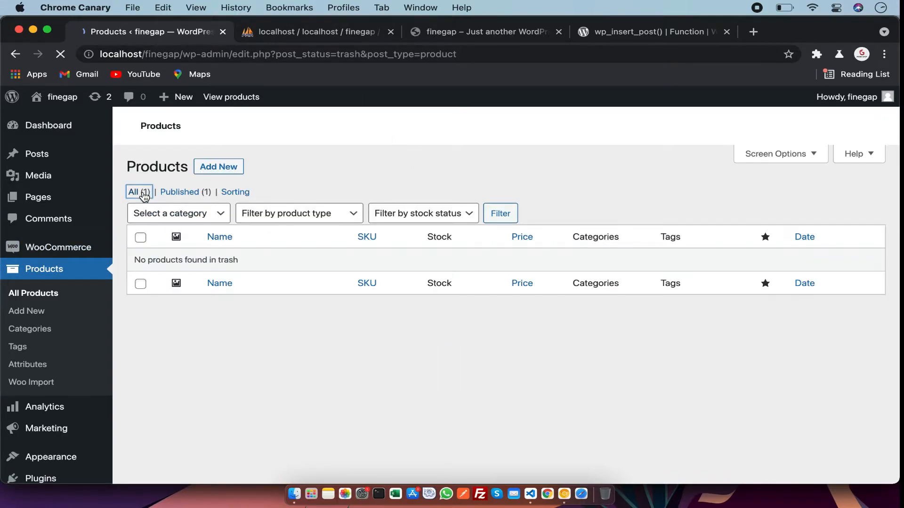
left_click(135, 192)
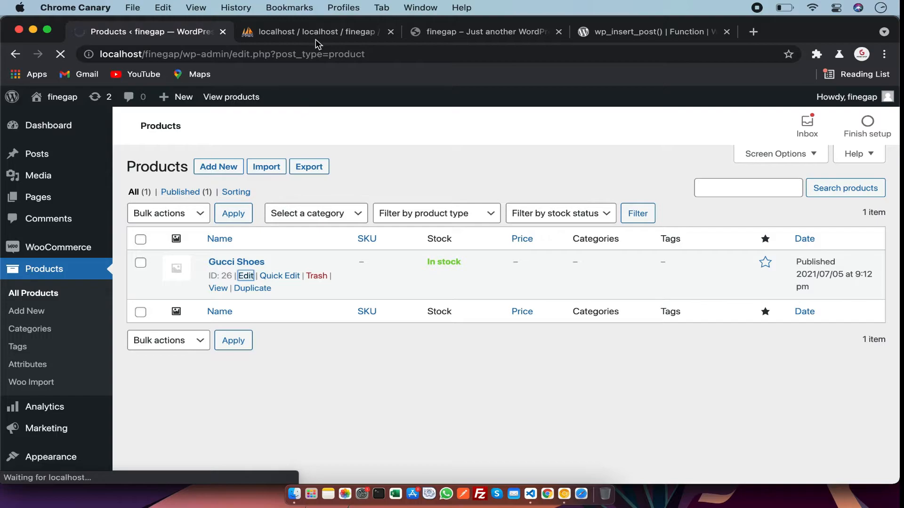
left_click(245, 276)
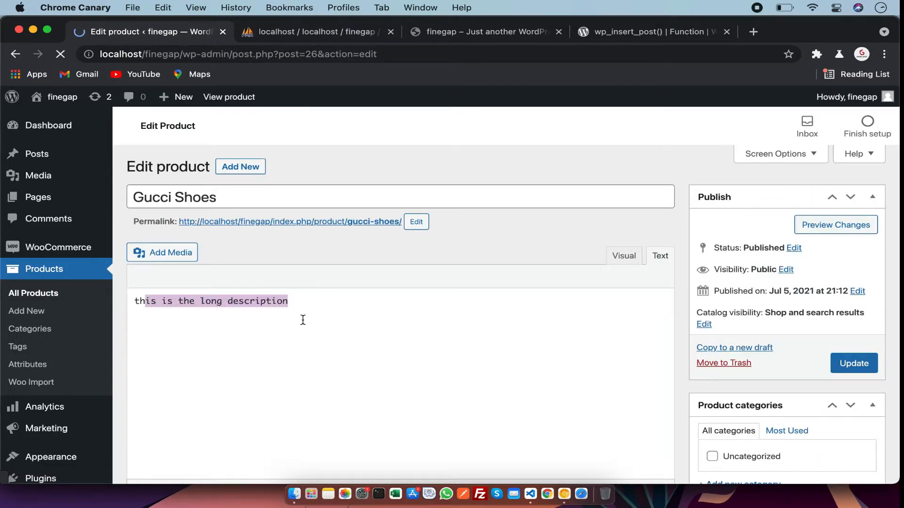
scroll("down", 3)
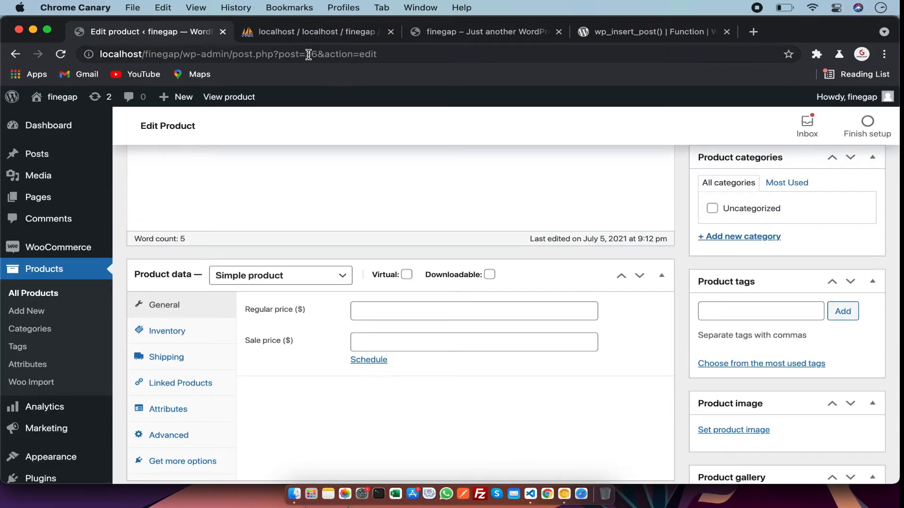
left_click(312, 32)
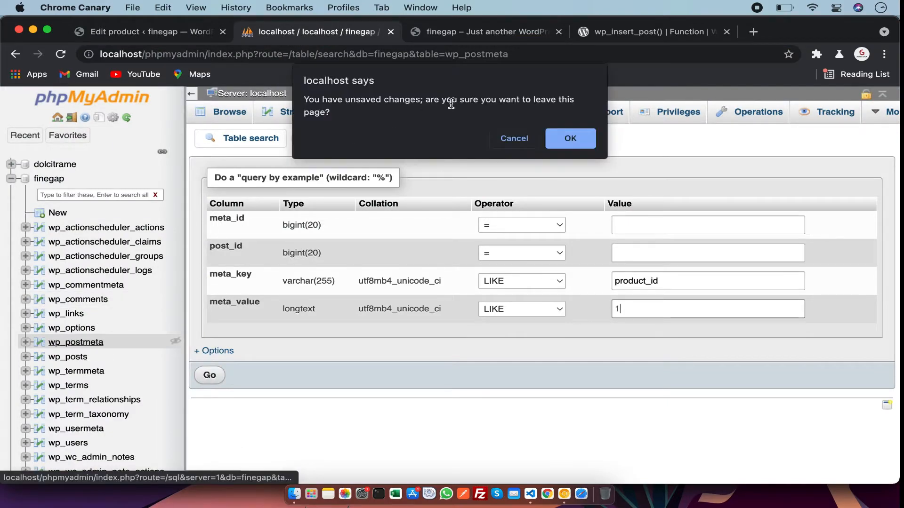
- Confirm leaving the form and list wp_postmeta rows for post_id 26 showing product_id = 1
left_click(570, 138)
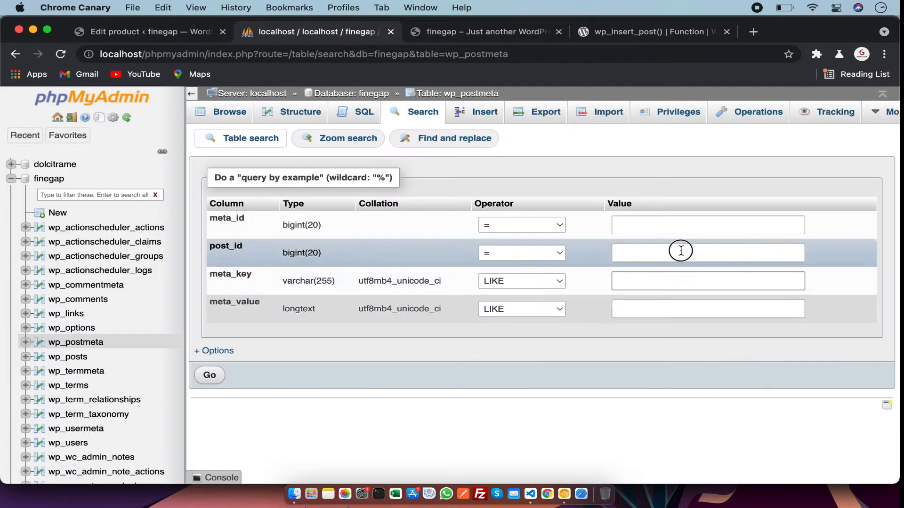
left_click(209, 376)
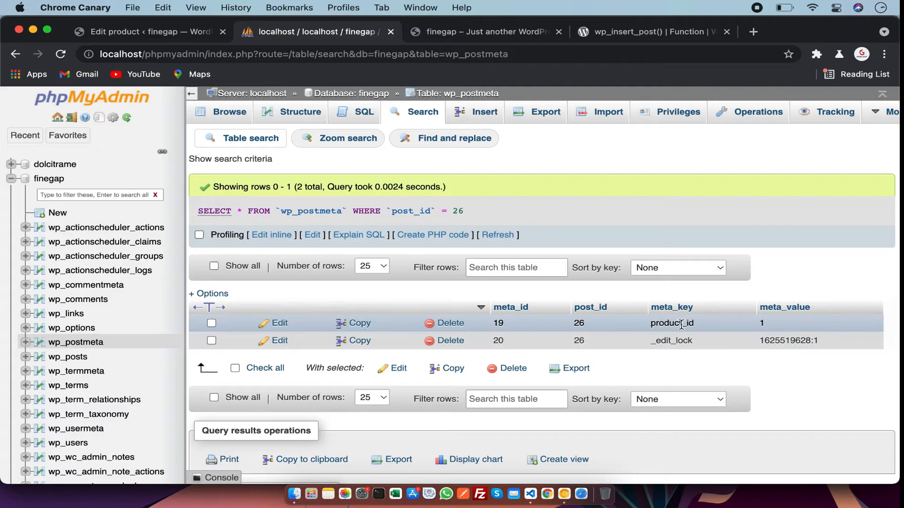
mouse_move(698, 328)
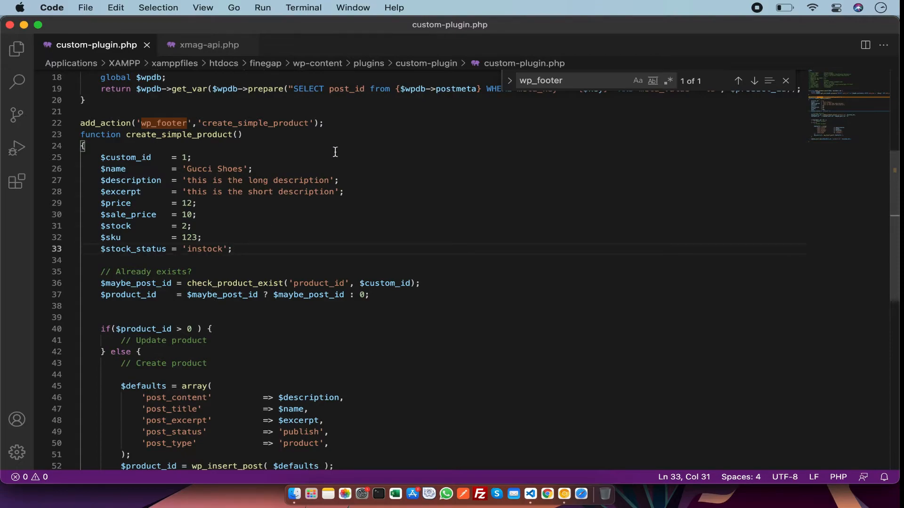
- Look over create_simple_product, then return to the wp_insert_post() reference page
double_click(233, 183)
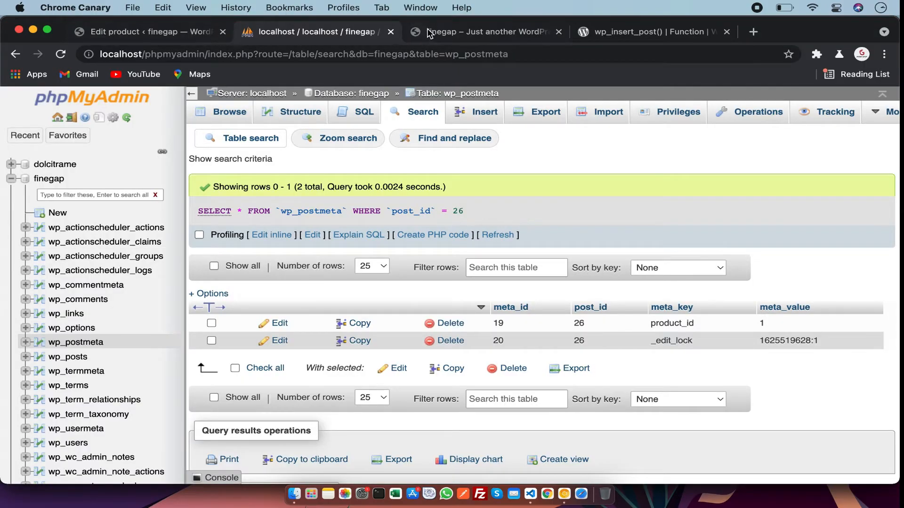
left_click(652, 32)
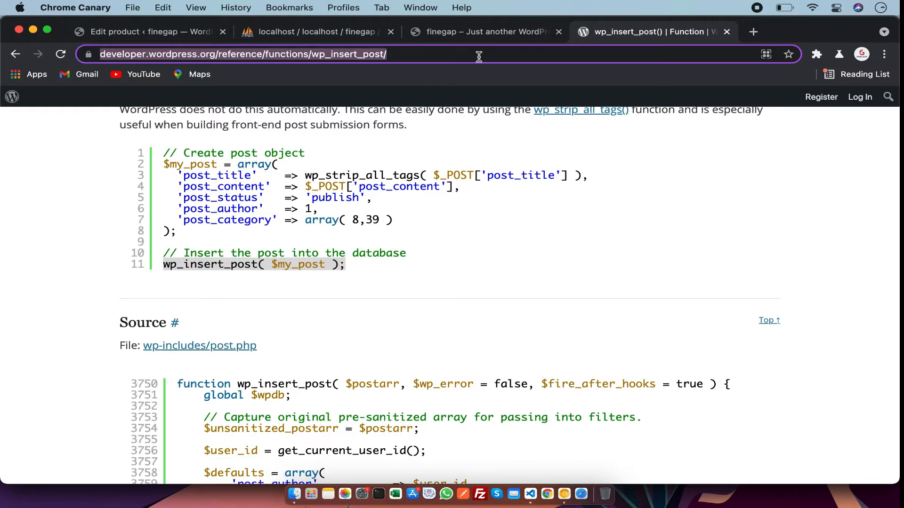
- Look up wp_update_post() and read its Parameters, Return and Source sections
type("wp_up")
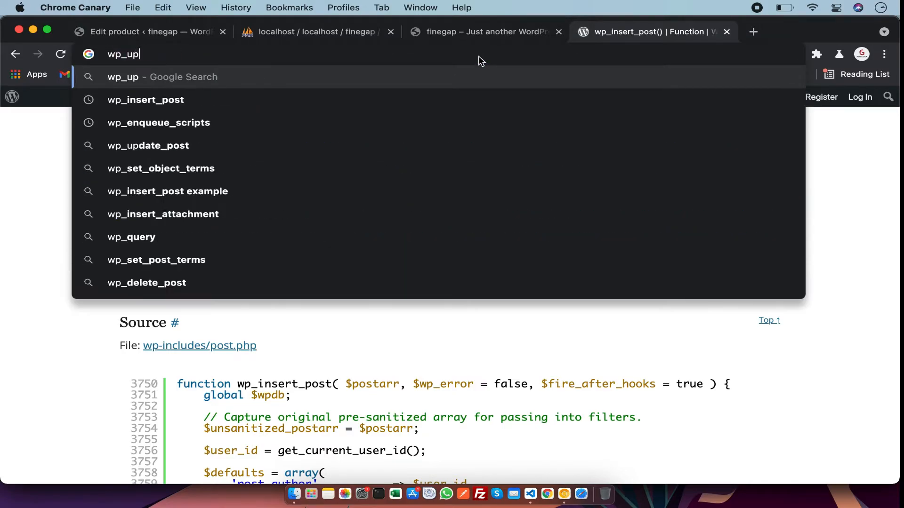
left_click(148, 145)
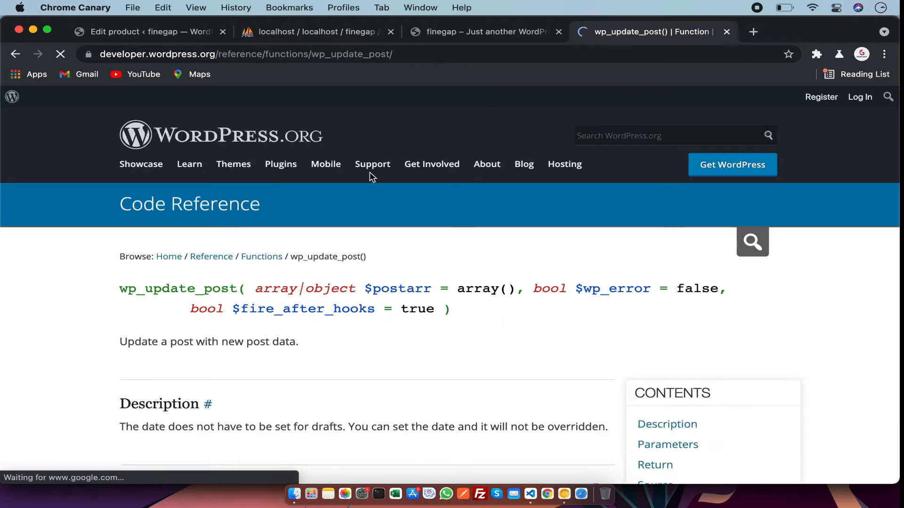
scroll("down", 3)
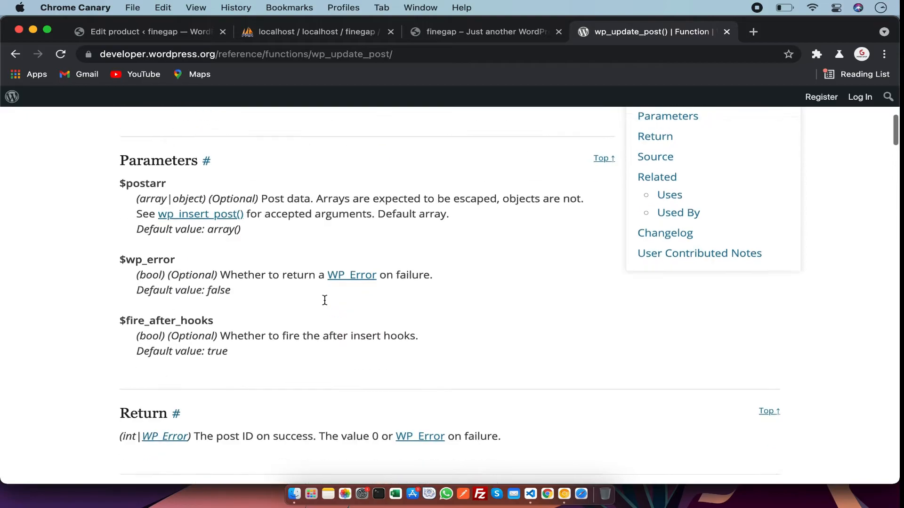
scroll("down", 3)
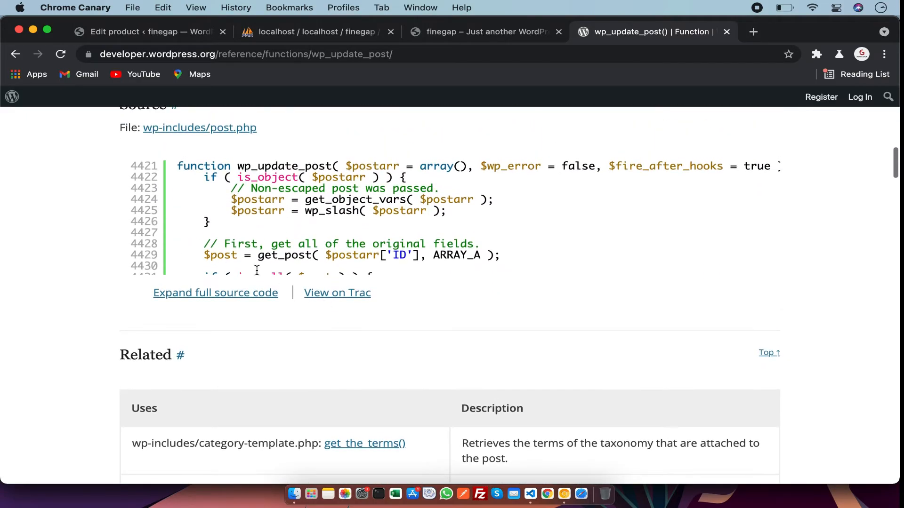
scroll("down", 3)
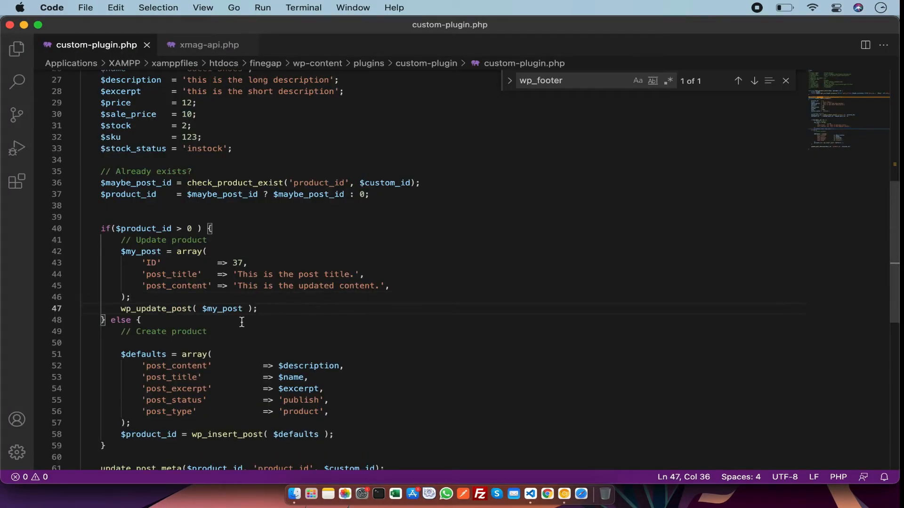
mouse_move(184, 309)
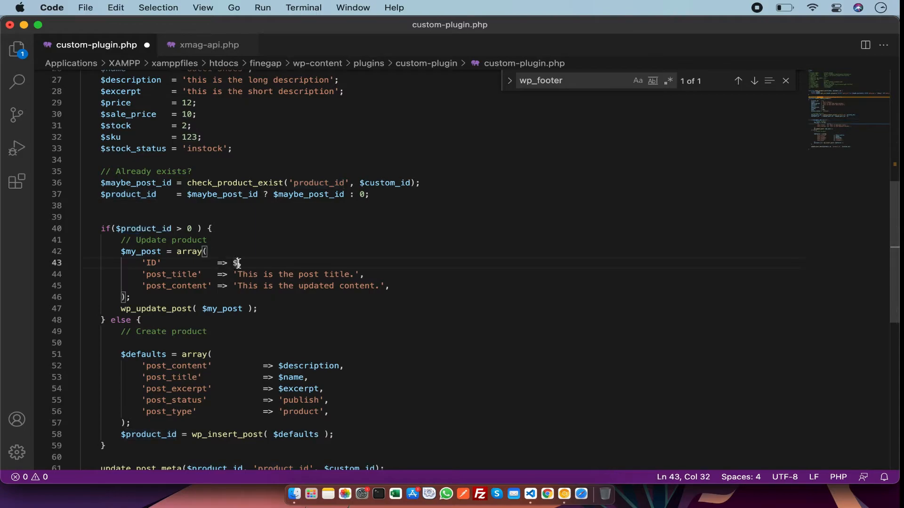
- Set the $my_post array's ID to $product_id for the wp_update_post() call
type("$product_id,")
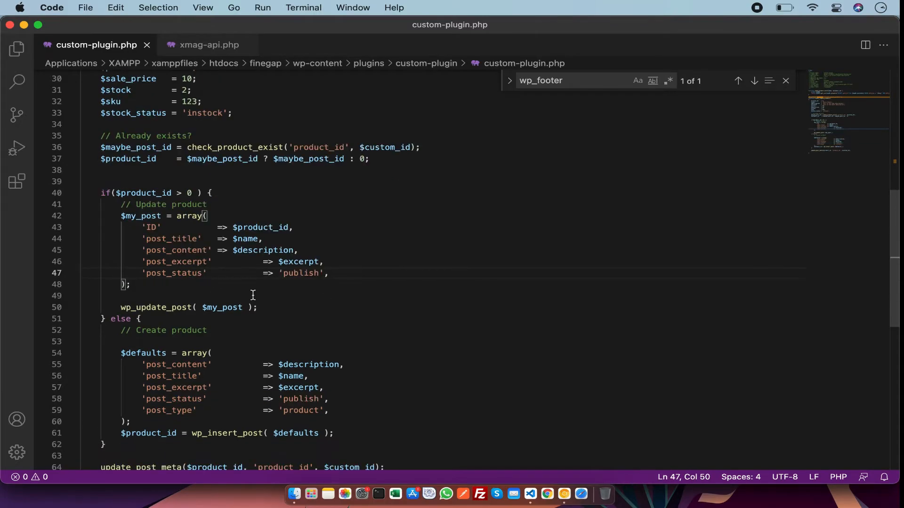
mouse_move(223, 270)
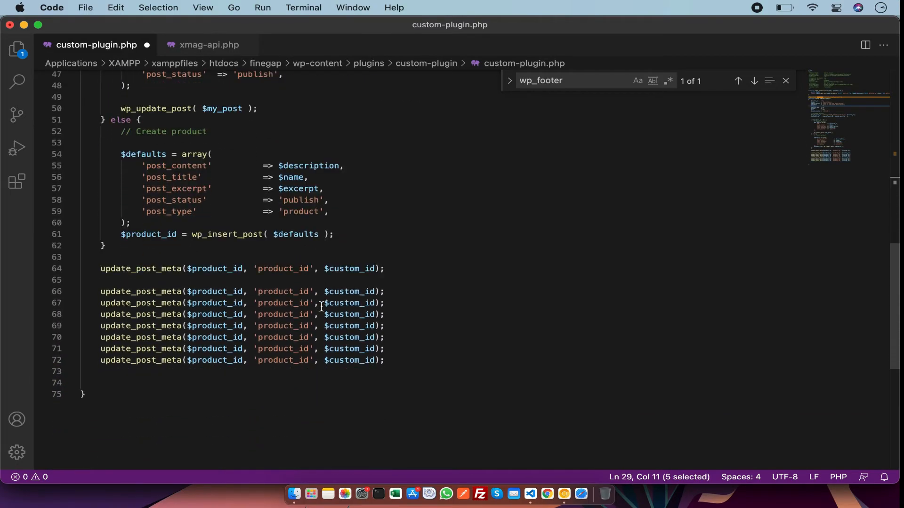
- Add update_post_meta lines for _price, _sale, _stock, _sku, _stock_status and _manage_stock 'yes'
type("$price")
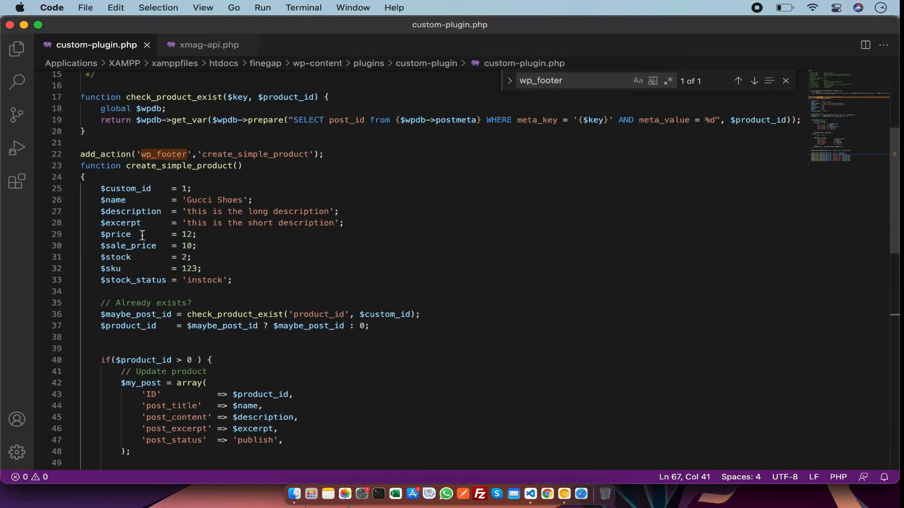
scroll("down", 3)
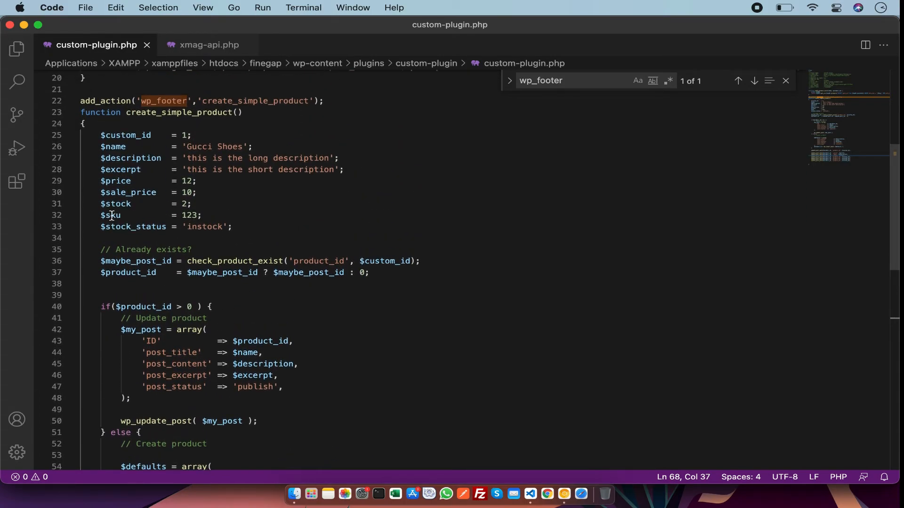
scroll("down", 3)
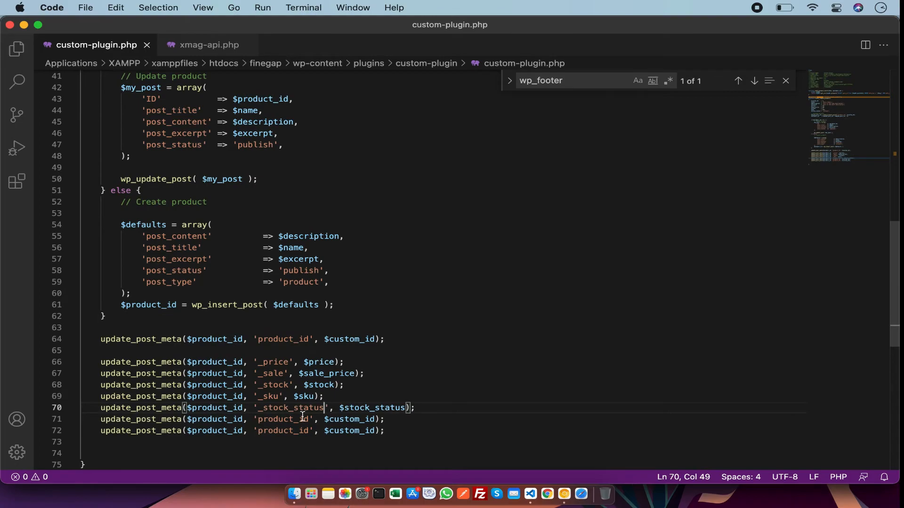
double_click(282, 419)
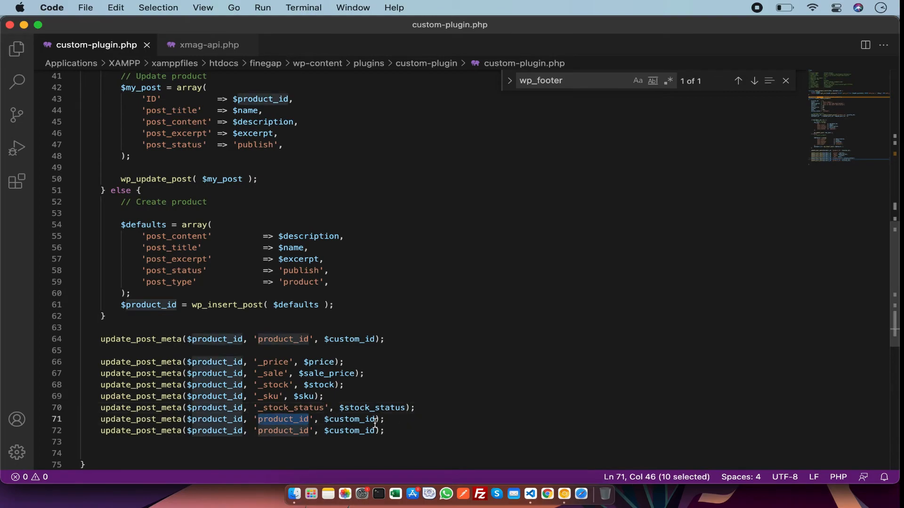
type("_manage_stock")
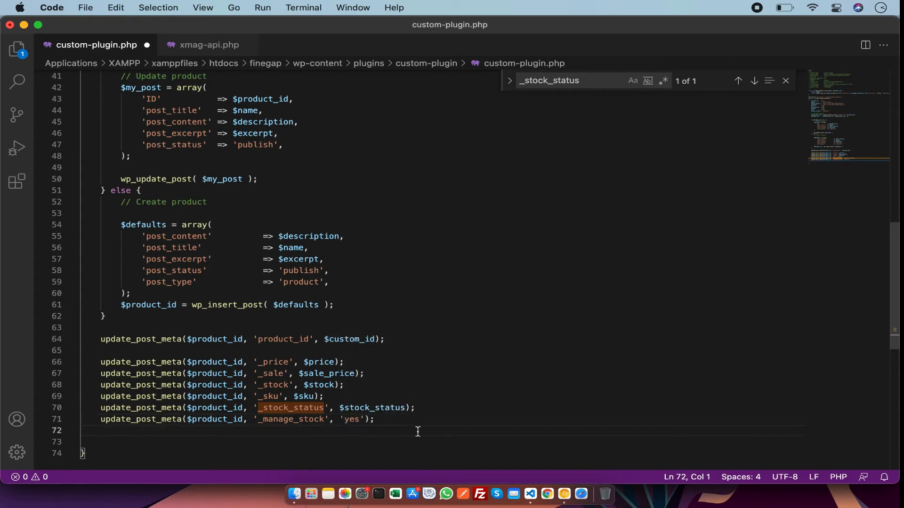
type("sale")
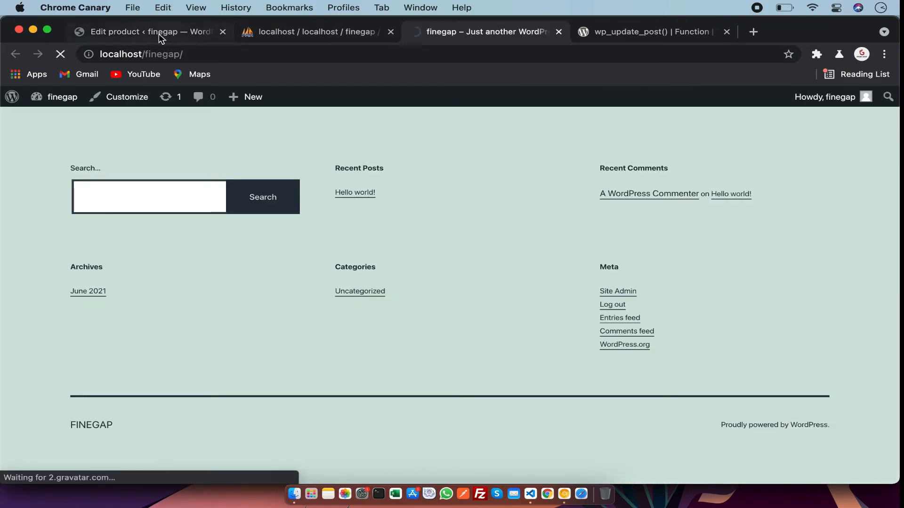
- Check Gucci Shoes' Inventory settings show SKU 123 and managed stock quantity 2
left_click(147, 32)
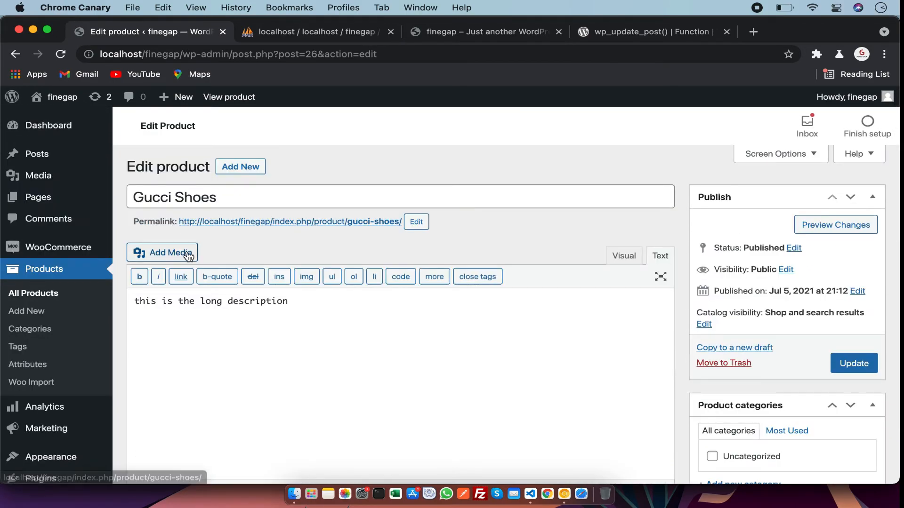
scroll("down", 3)
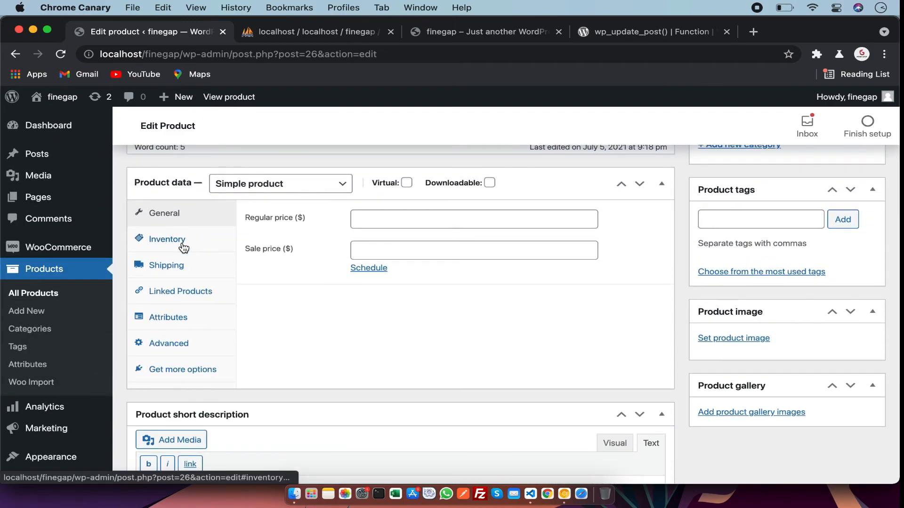
left_click(167, 238)
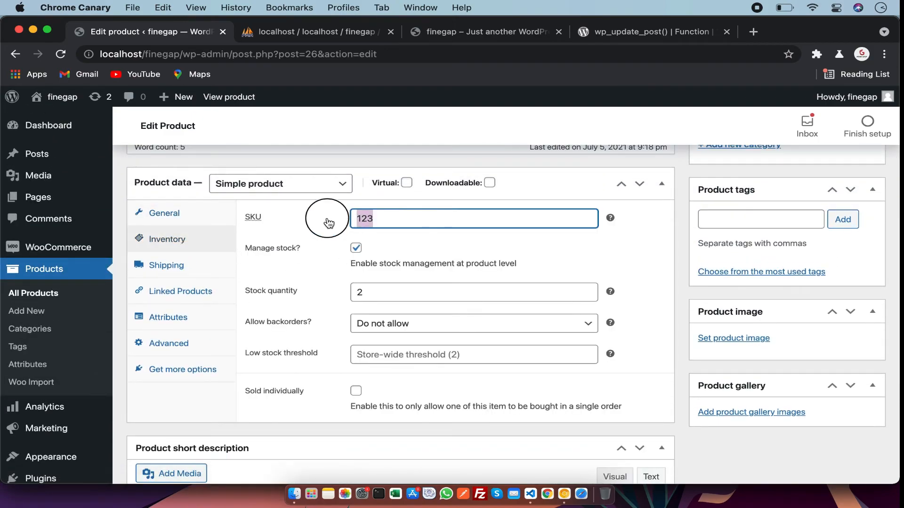
left_click(473, 292)
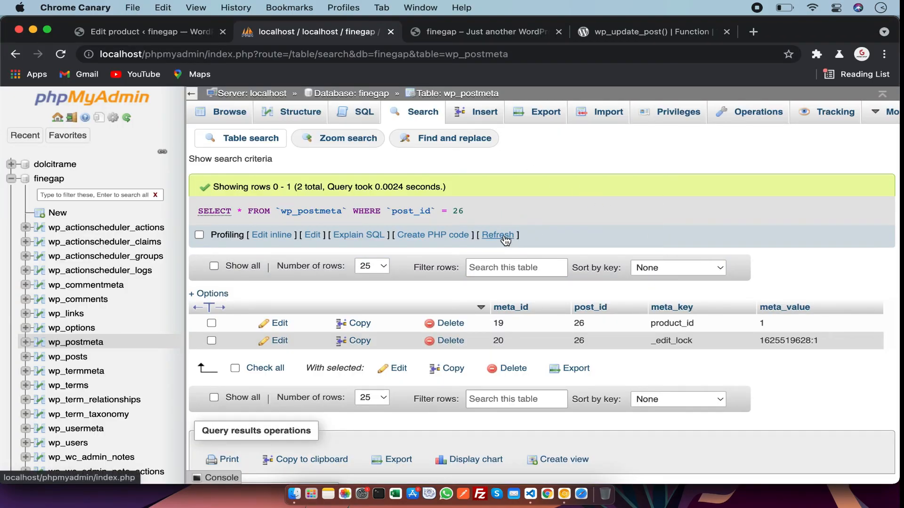
- Rerun the wp_postmeta query for post 26 to see the newly saved meta rows
left_click(497, 234)
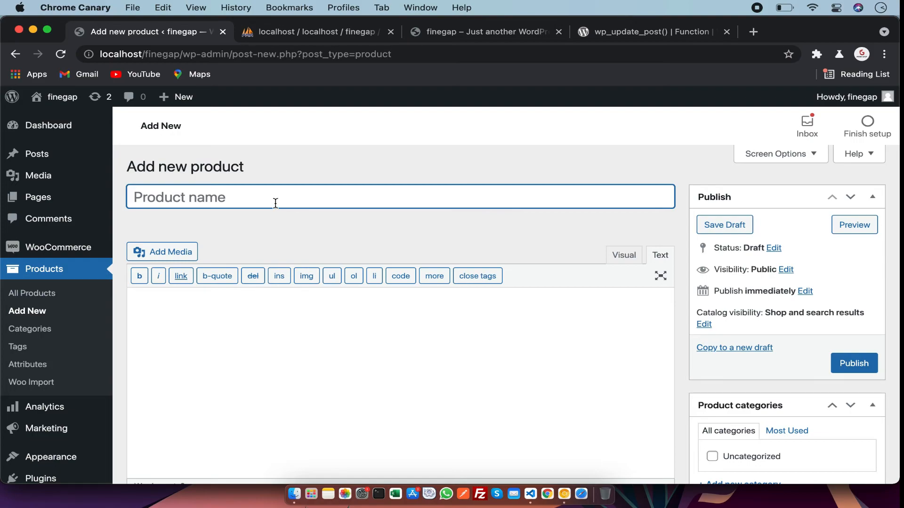
- Publish a new WooCommerce product named 'test' and return to the database results
type("test")
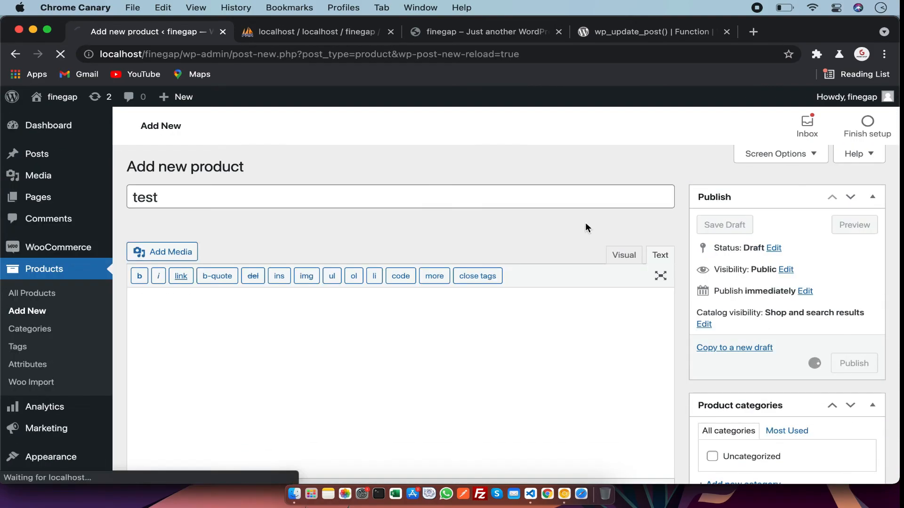
left_click(363, 55)
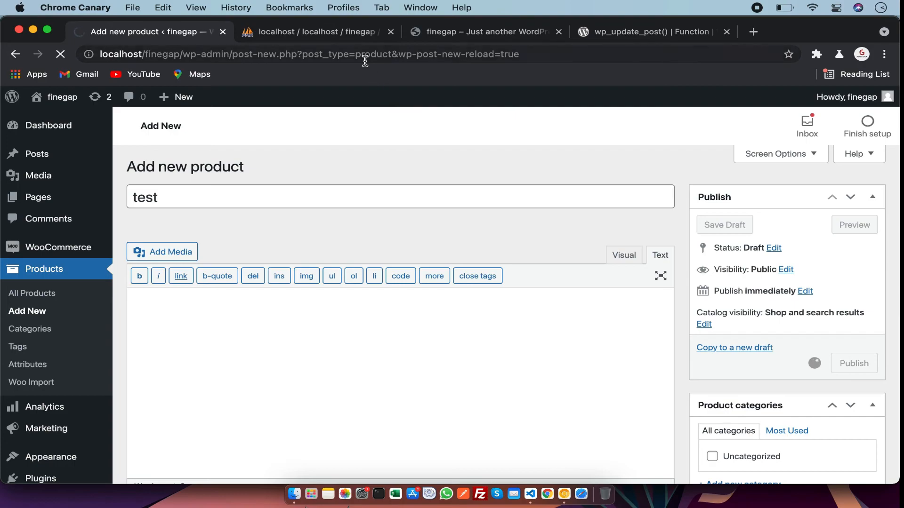
left_click(854, 363)
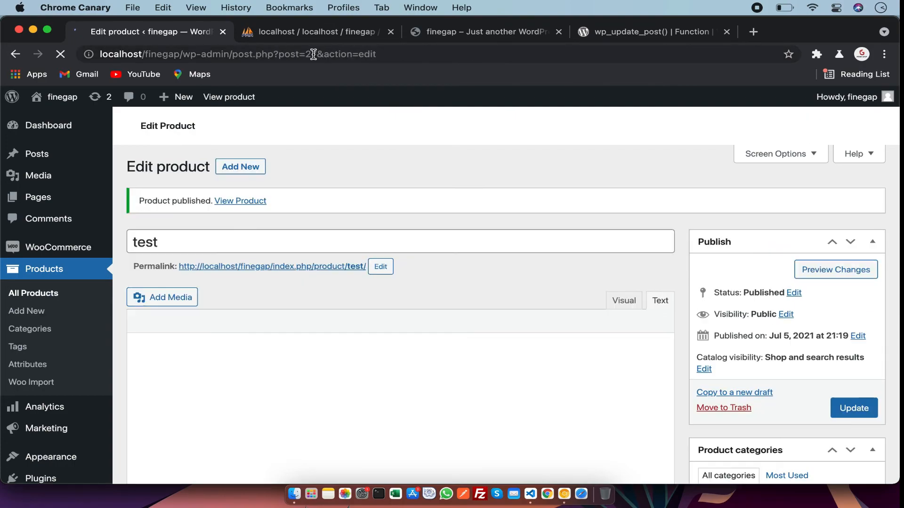
left_click(312, 32)
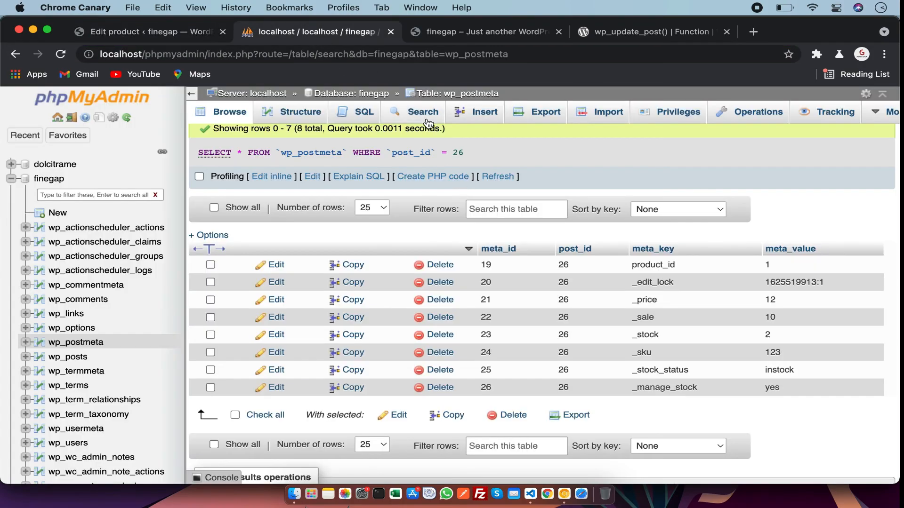
- Search wp_postmeta for post_id 27 and list its 17 default WooCommerce meta rows
left_click(421, 112)
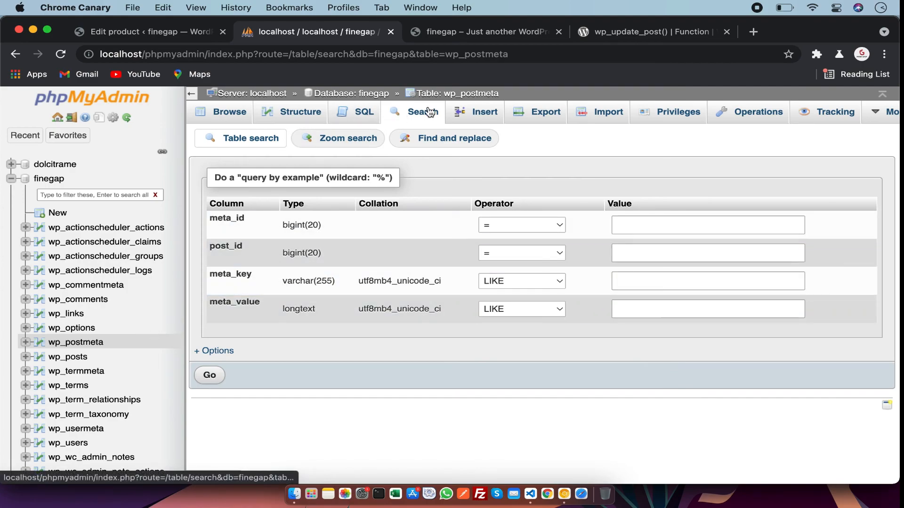
type("27")
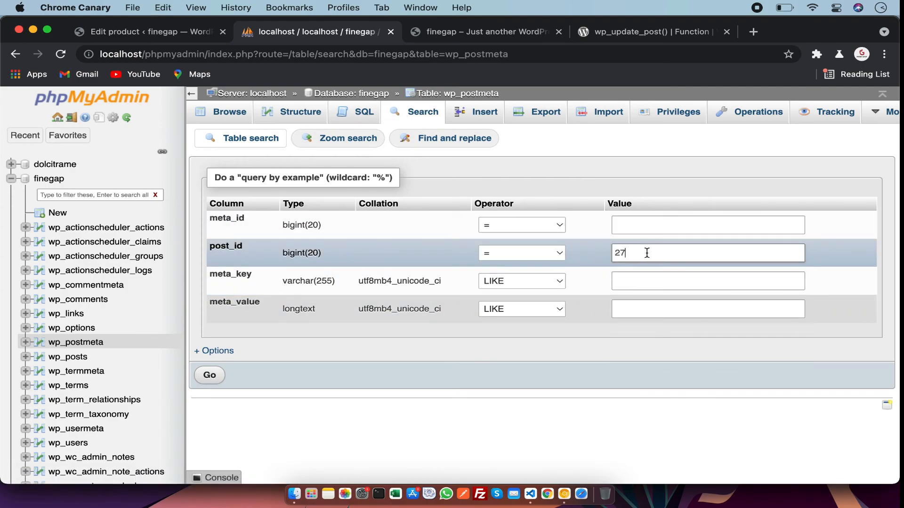
left_click(209, 375)
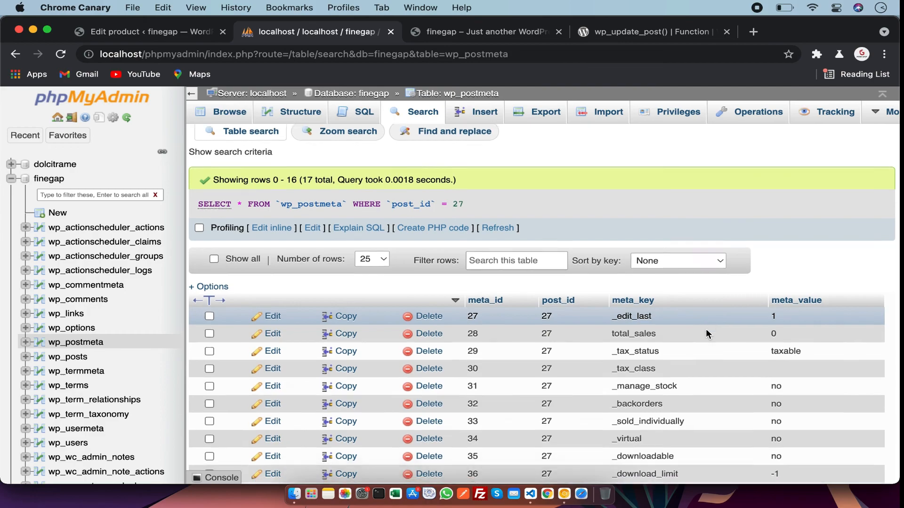
scroll("down", 3)
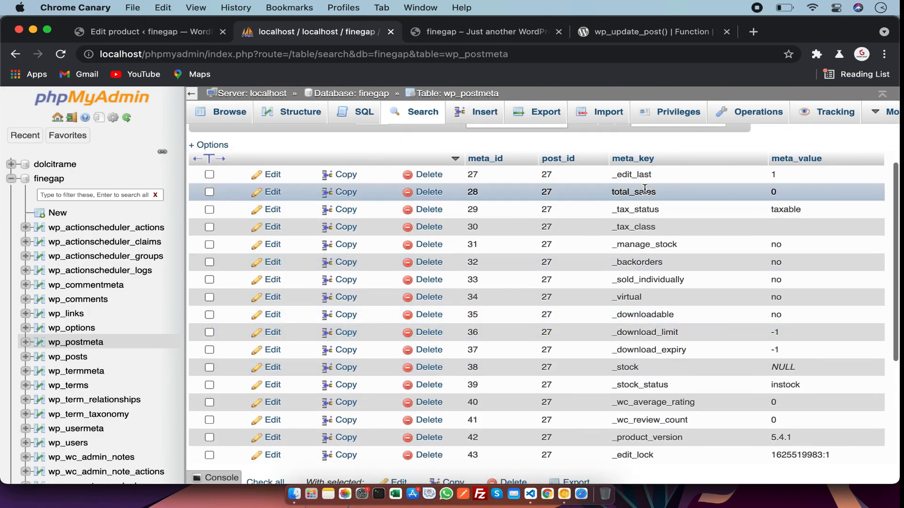
- Compare post 27's meta rows with the test product's Inventory settings
left_click(147, 32)
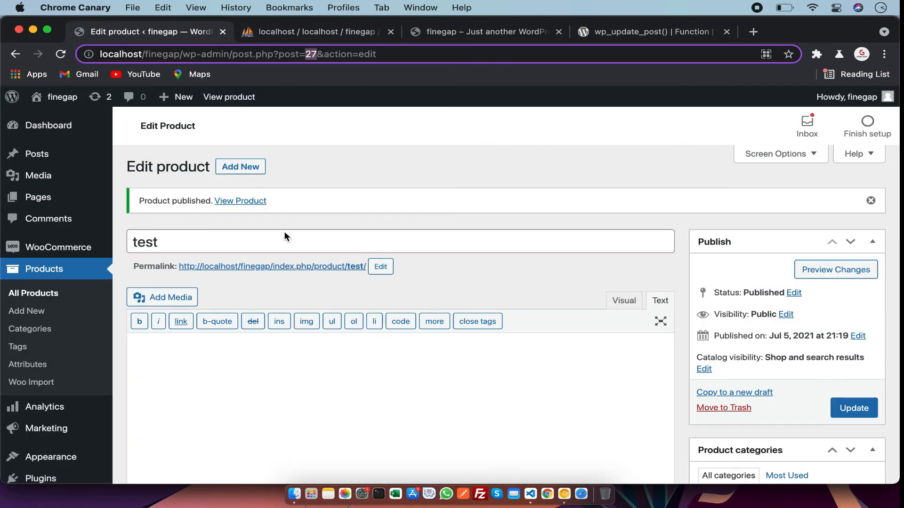
scroll("down", 3)
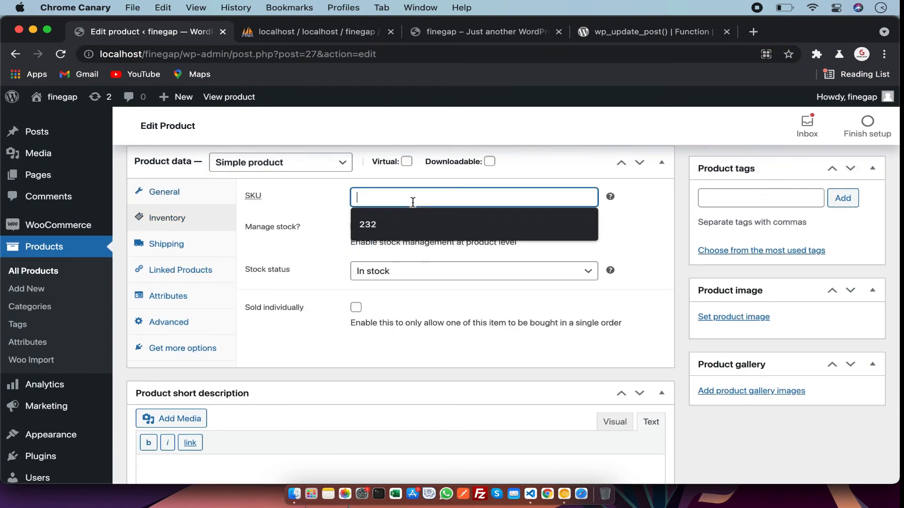
left_click(312, 32)
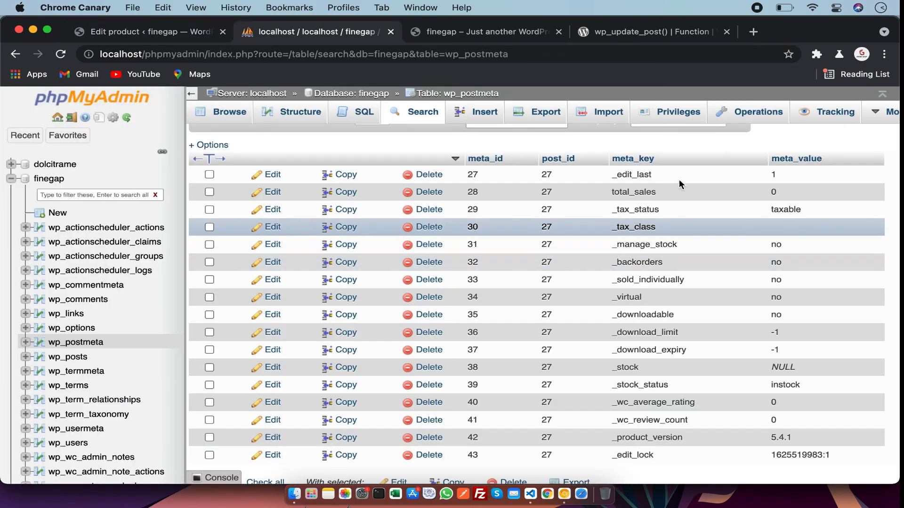